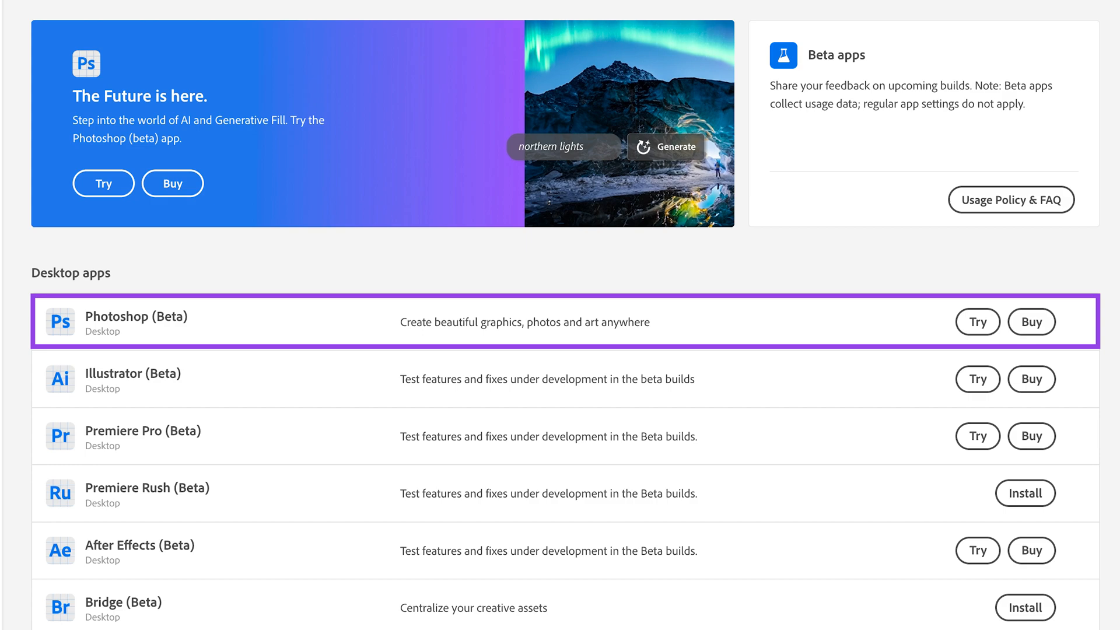
Unlock the layer and widen the canvas around the puppy with the Crop tool.
click(977, 322)
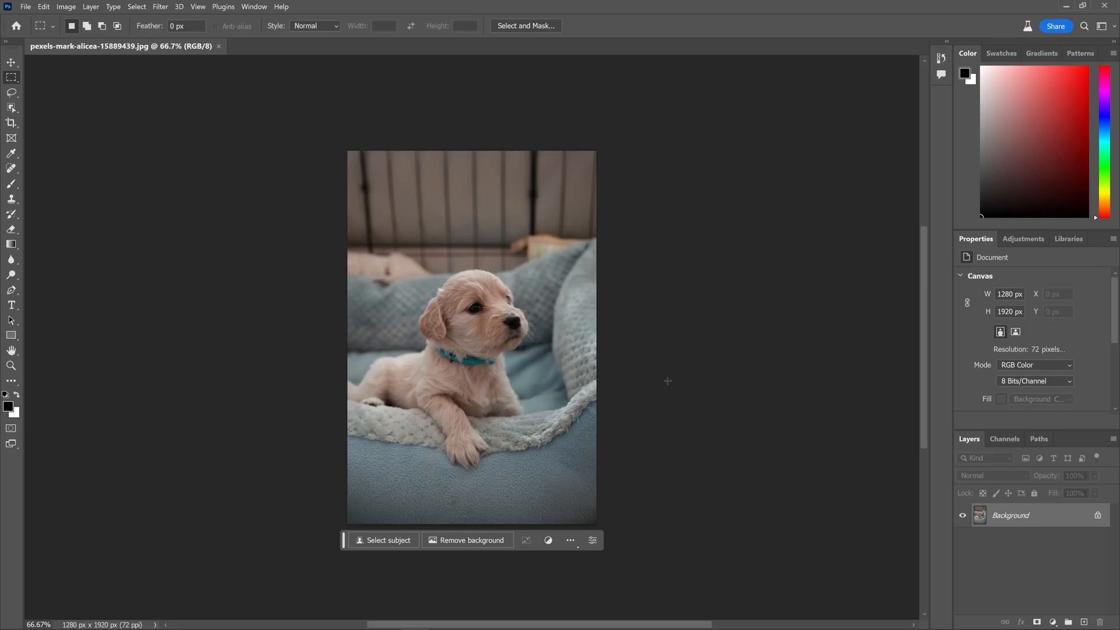
mouse_move(732, 396)
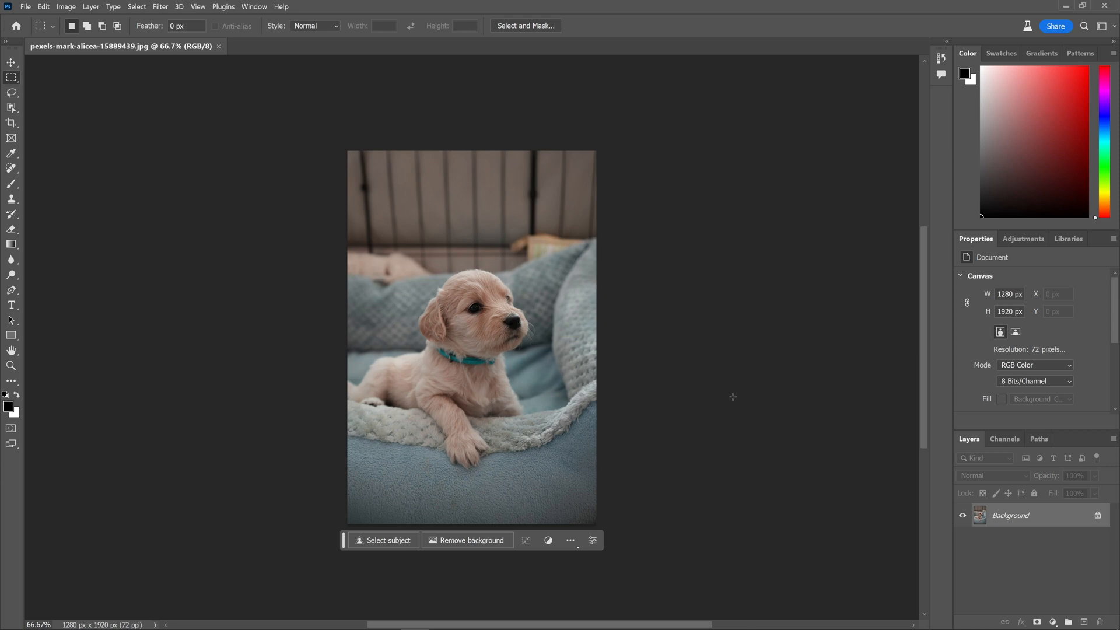
mouse_move(646, 378)
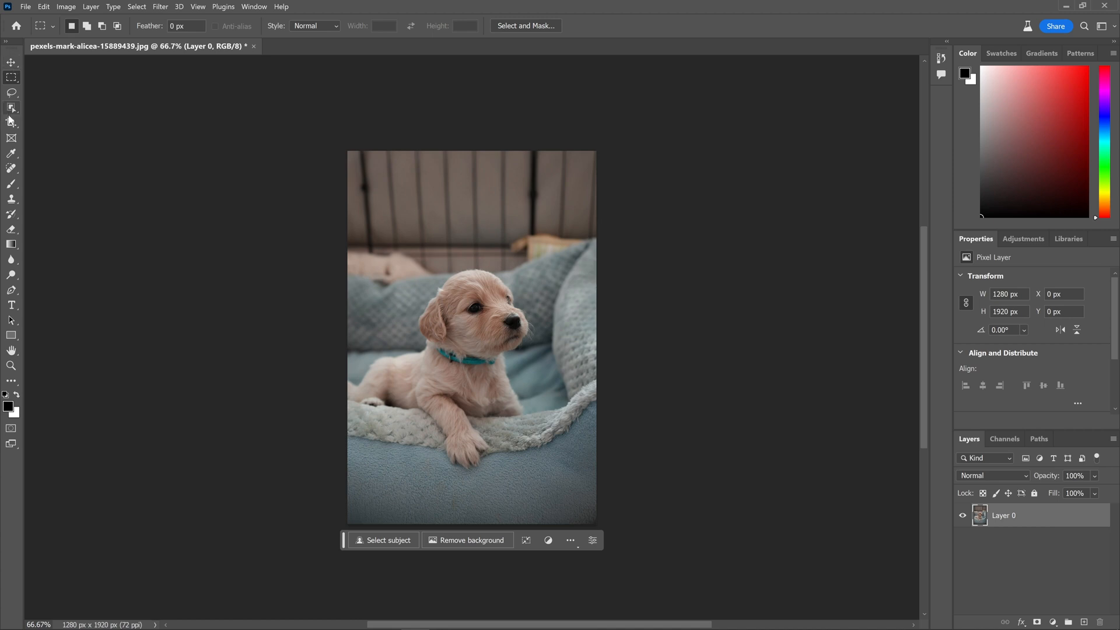
click(12, 122)
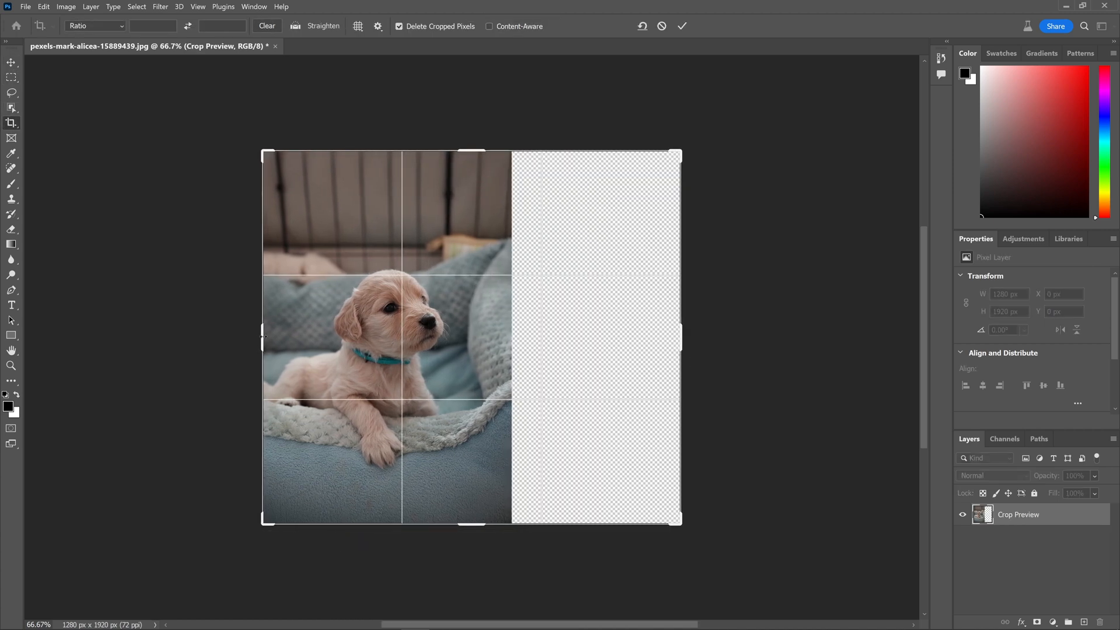
click(681, 26)
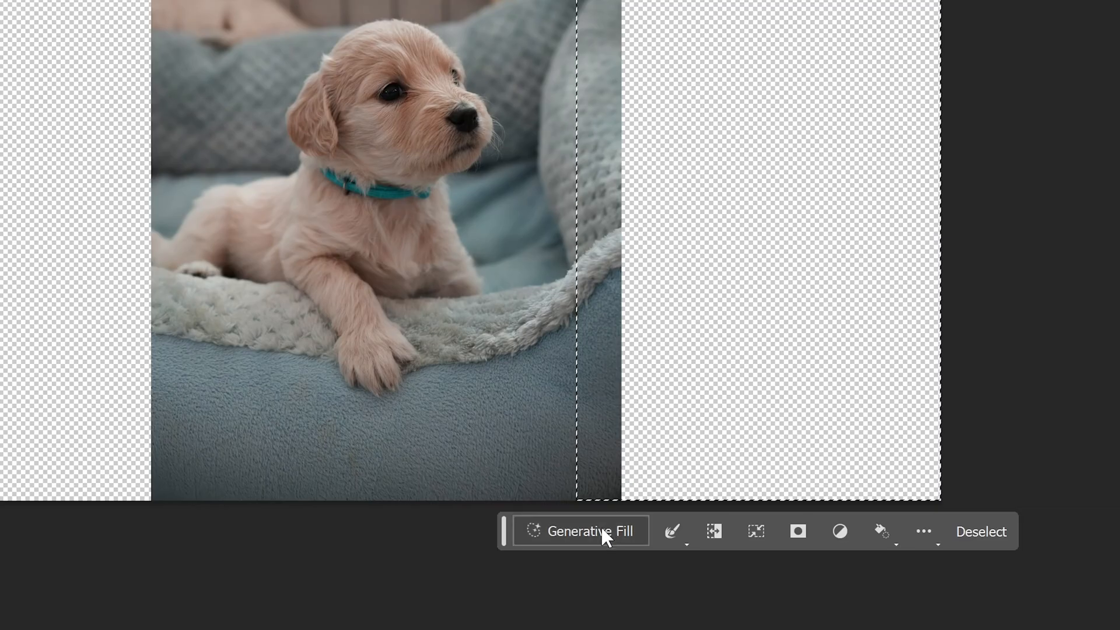
Generative Fill the empty sides with 'a warm sofa' and browse the variations.
click(580, 531)
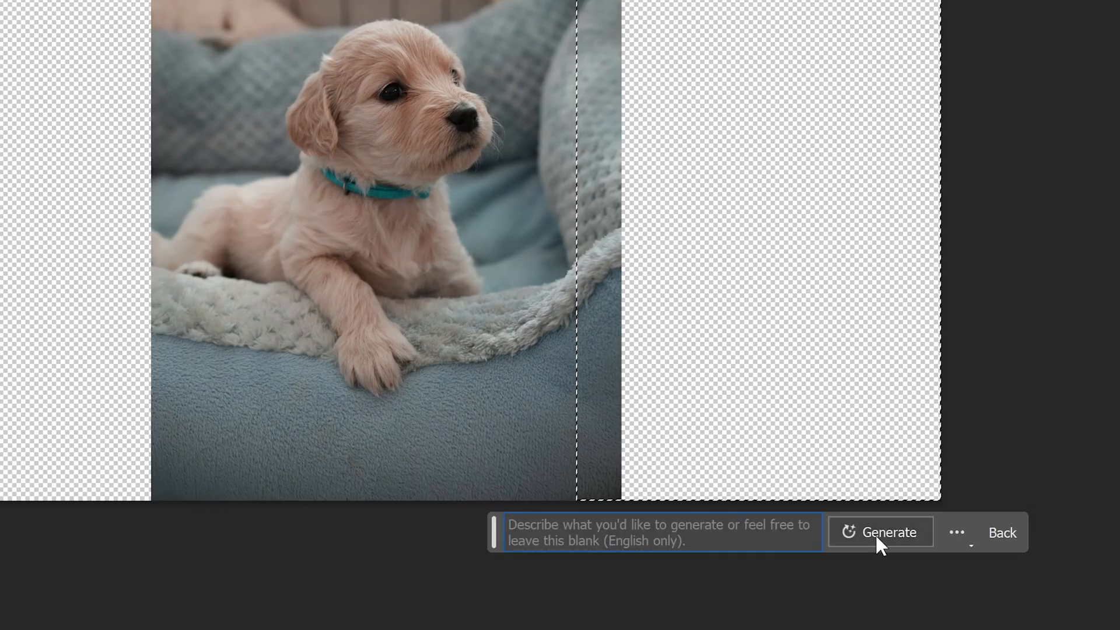
click(888, 532)
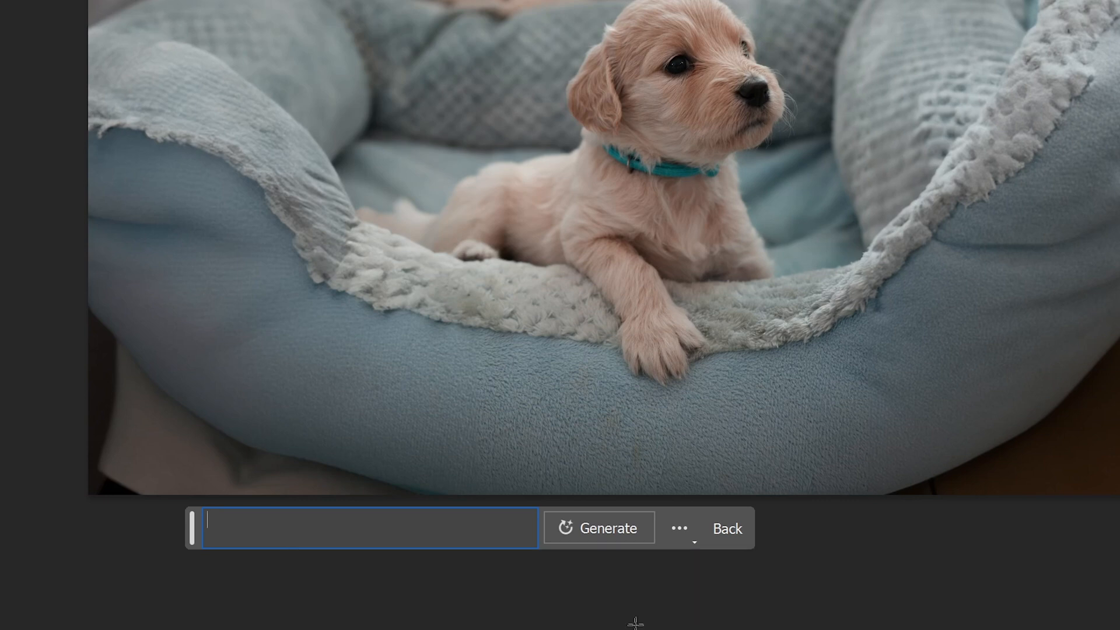
text(a warm sofa)
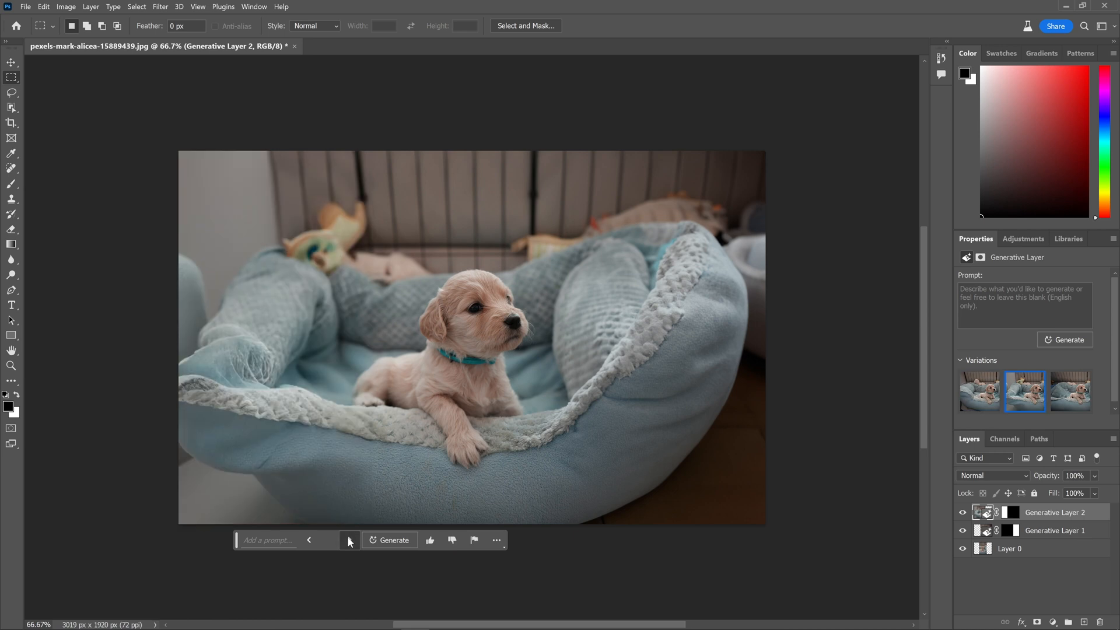
click(978, 392)
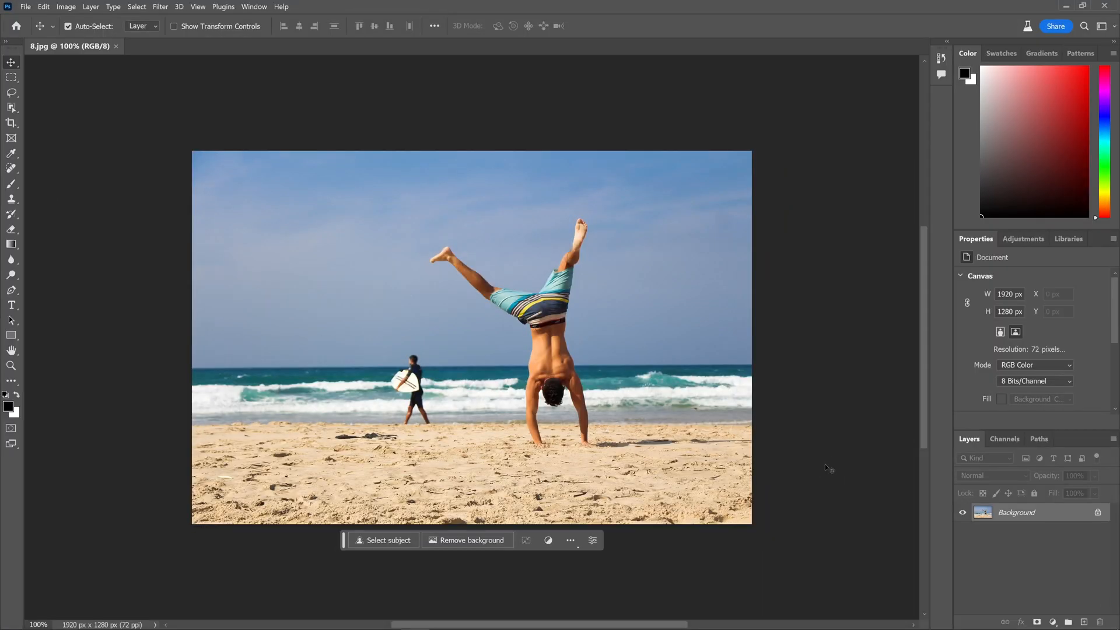
mouse_move(330, 365)
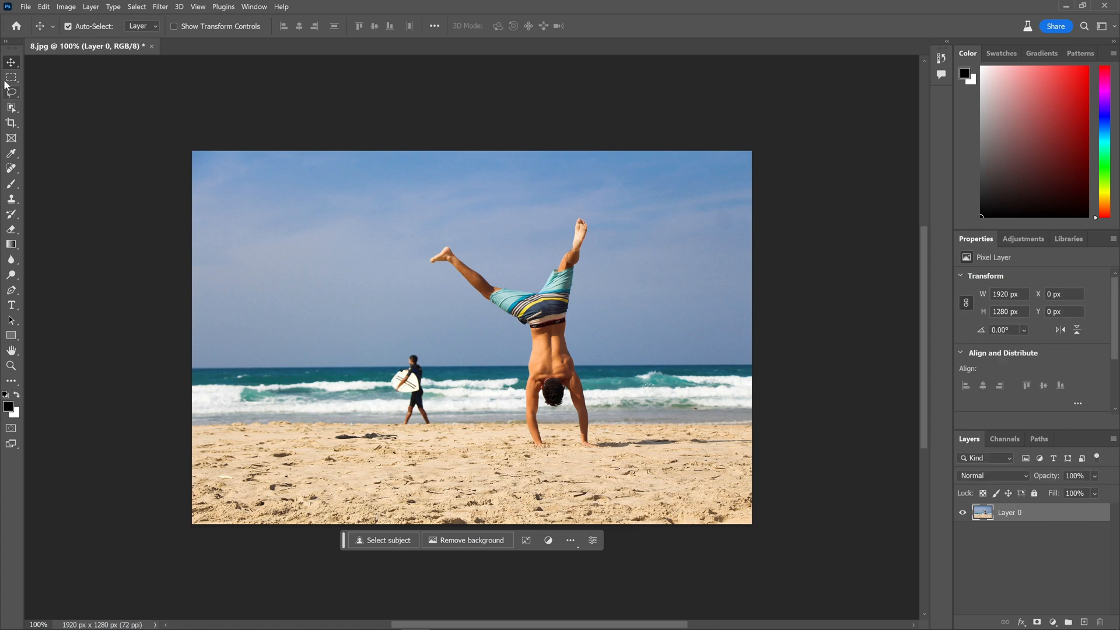
Marquee-select the distant surfer and erase him with an empty Generative Fill, checking variations.
click(11, 77)
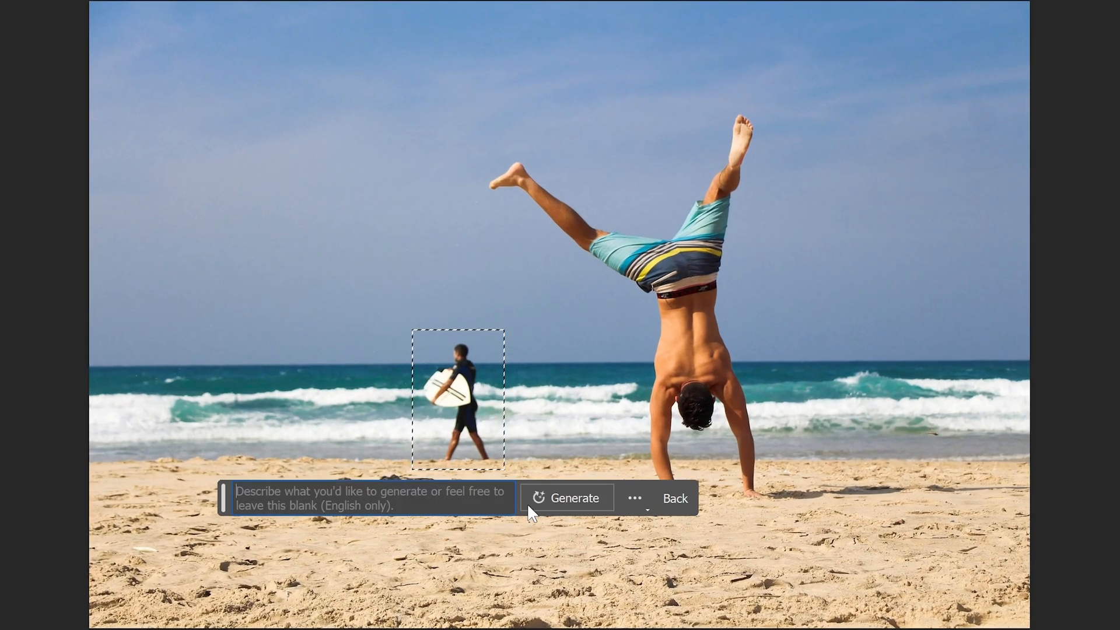
click(574, 497)
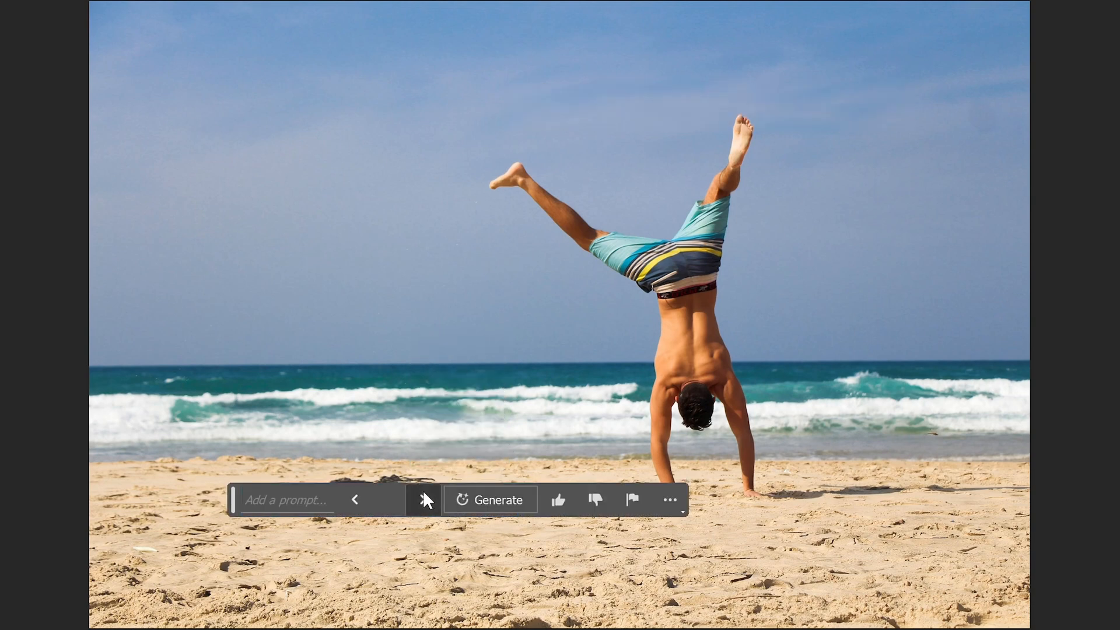
mouse_move(424, 498)
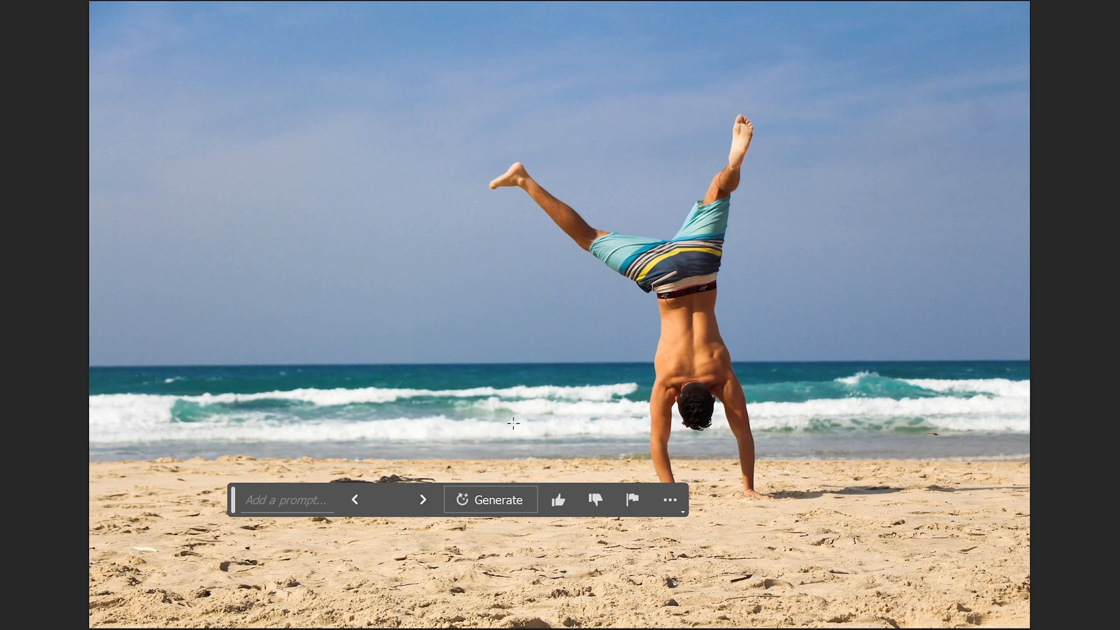
click(286, 499)
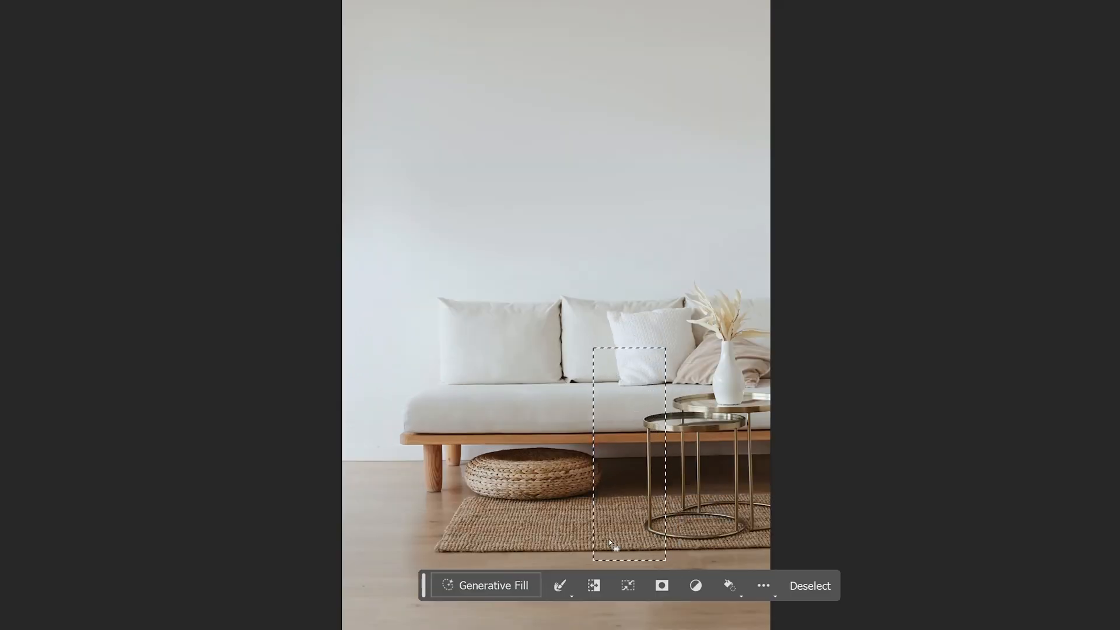
Generate 'a guitar' in the selected area beside the side table.
click(484, 584)
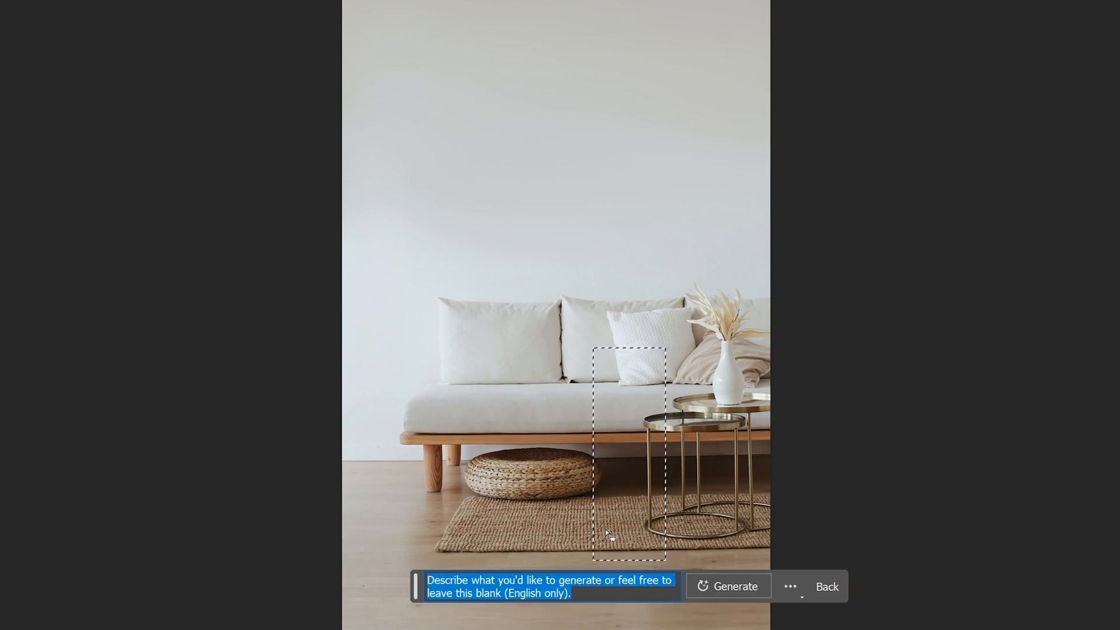
text(a guita)
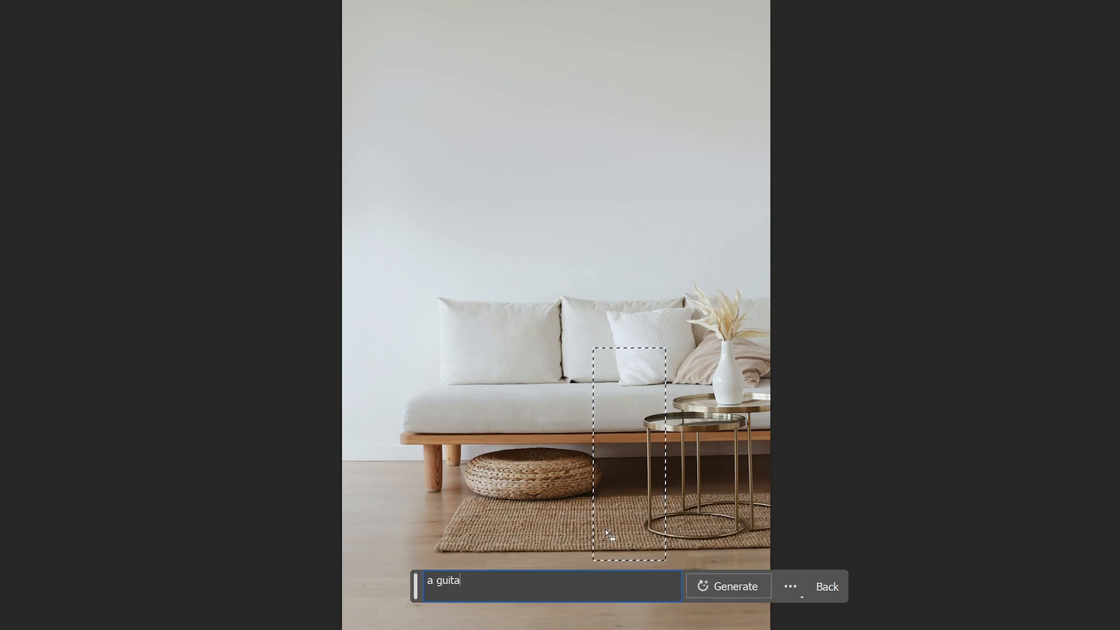
text(r)
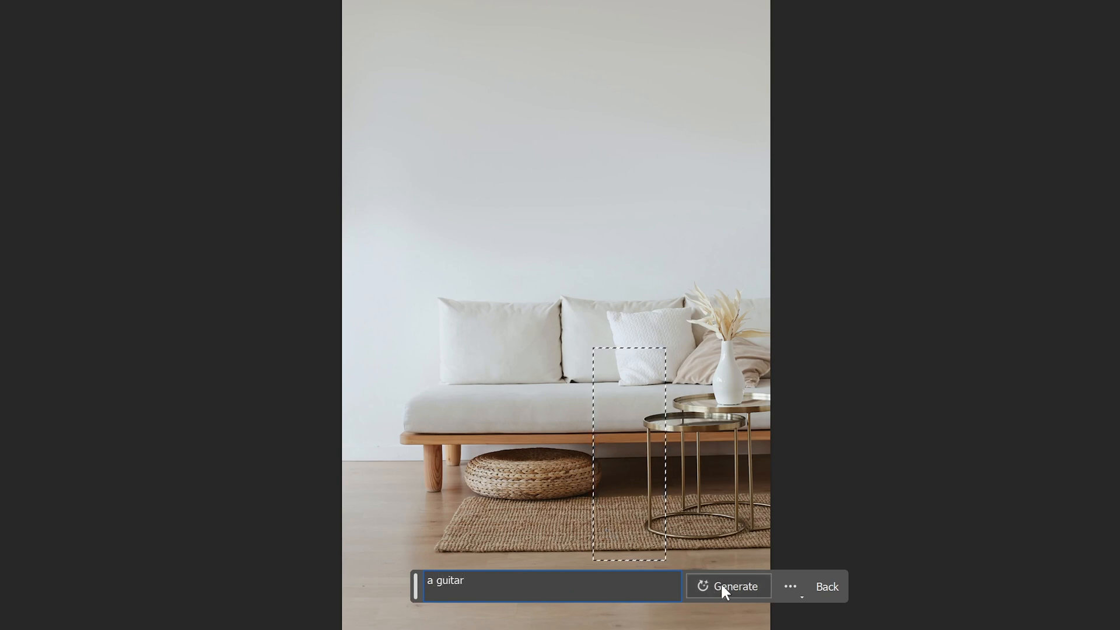
click(734, 586)
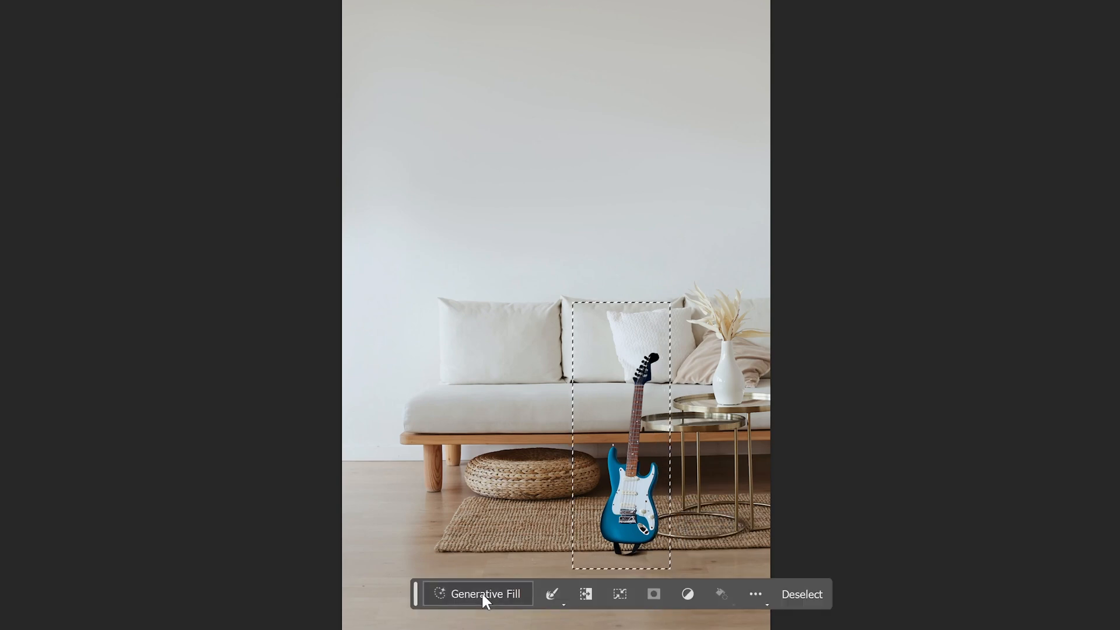
Regenerate as 'an old guitar' and compare by toggling Generative Layer 2 visibility.
click(476, 593)
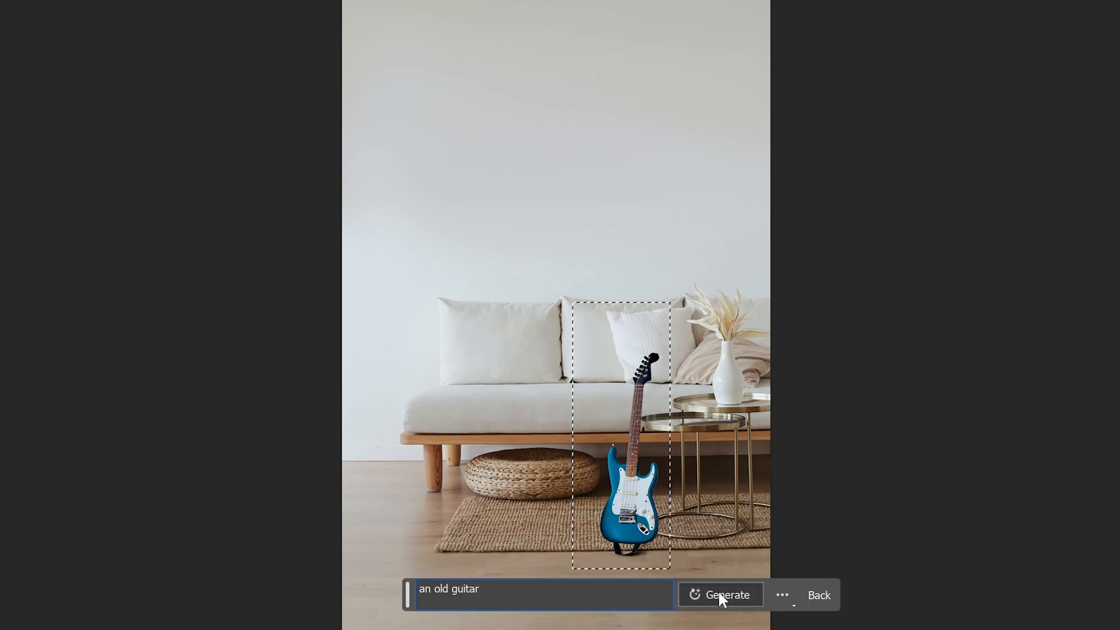
click(727, 594)
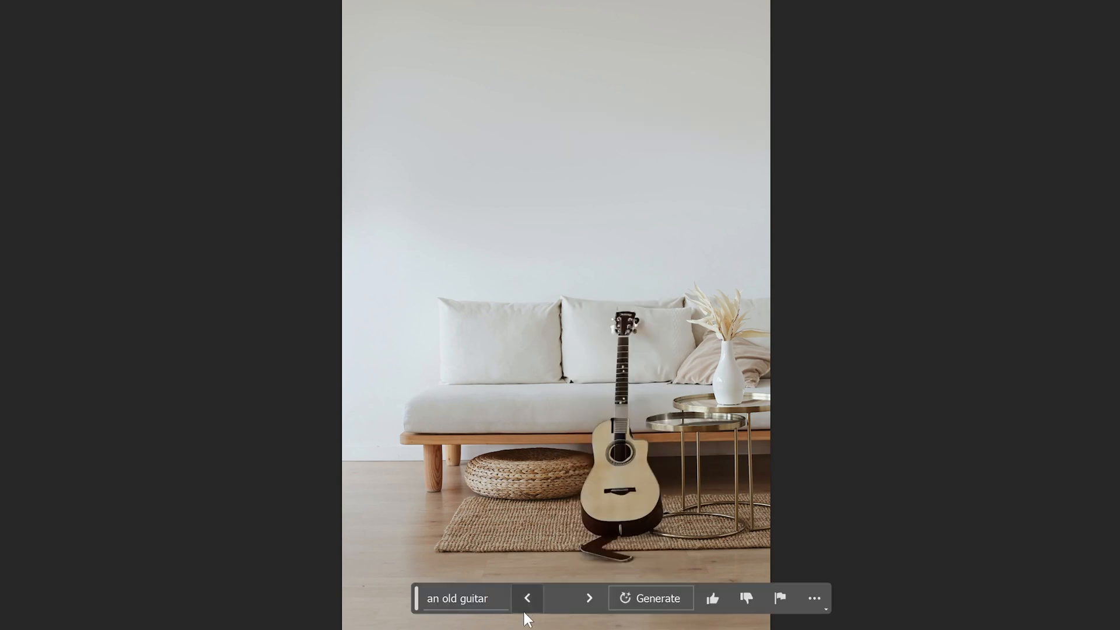
click(589, 597)
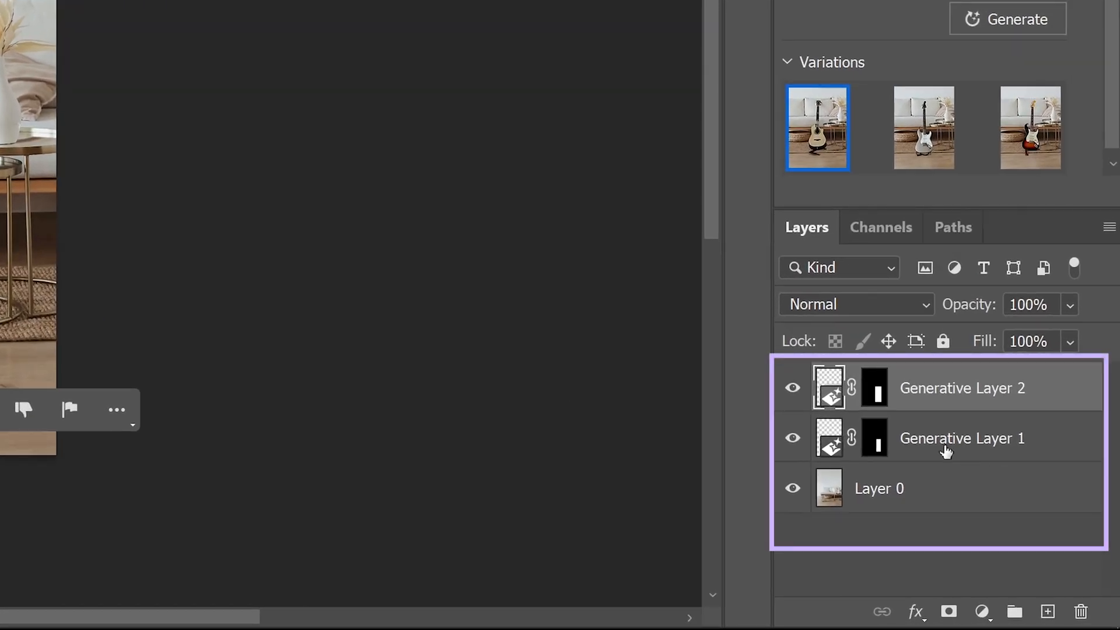
click(792, 387)
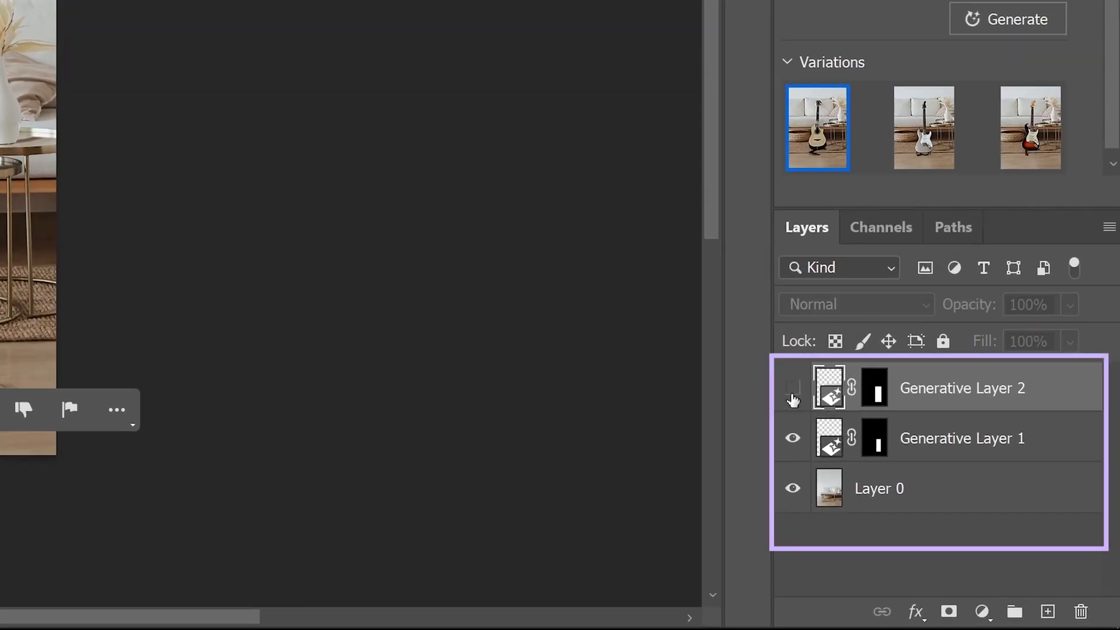
click(792, 387)
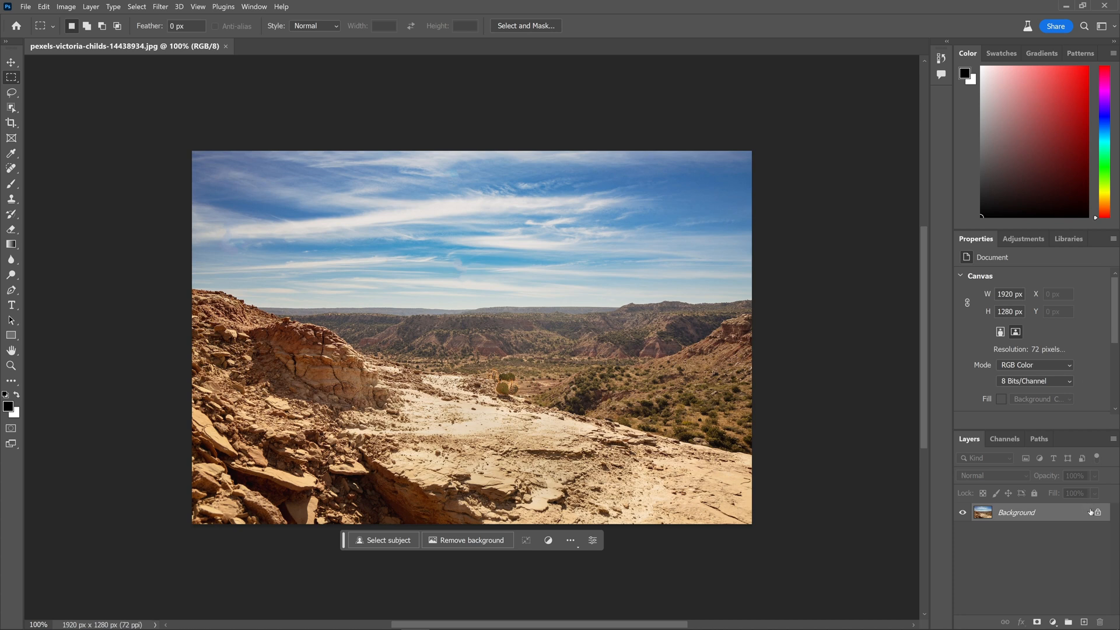
Unlock the background, lasso the sky and generate 'rainbow sky after rain'.
double_click(1015, 512)
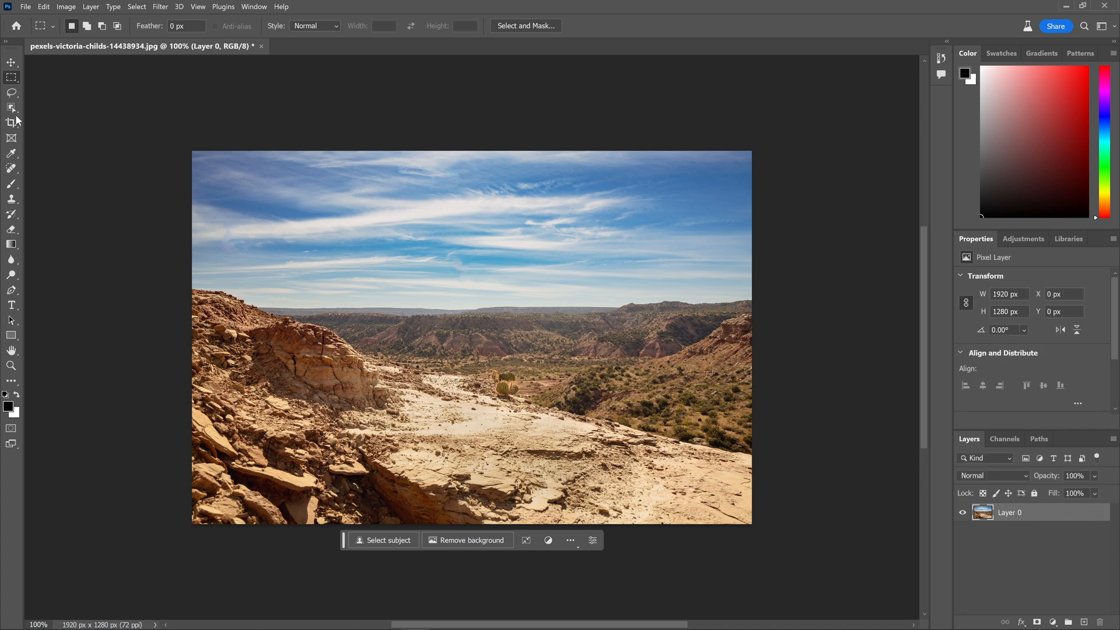
click(12, 92)
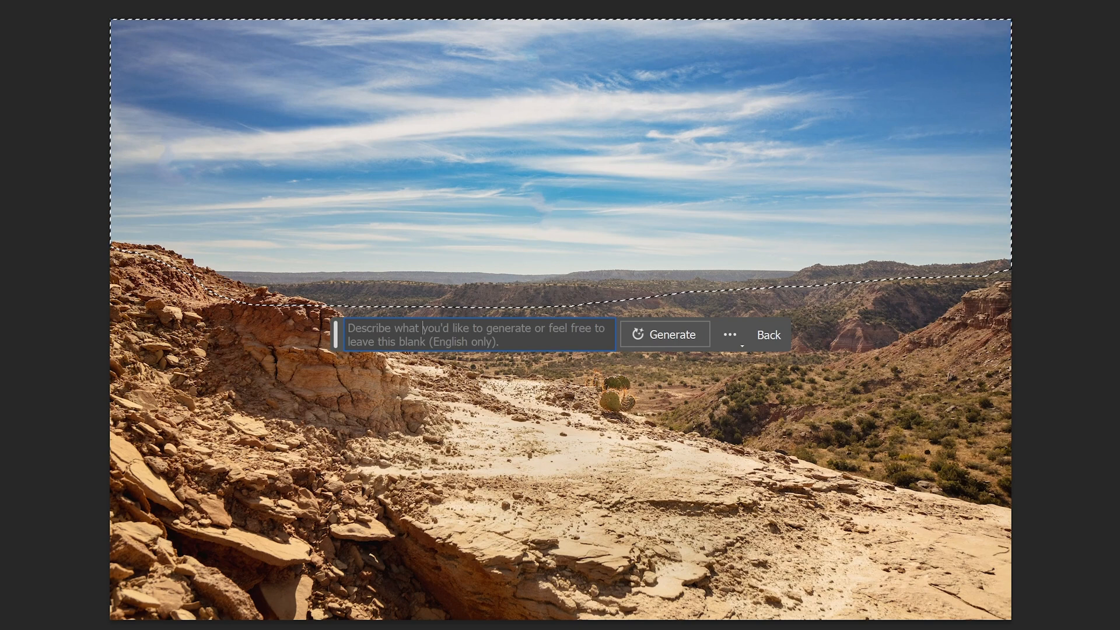
text(rainbow sky after rain)
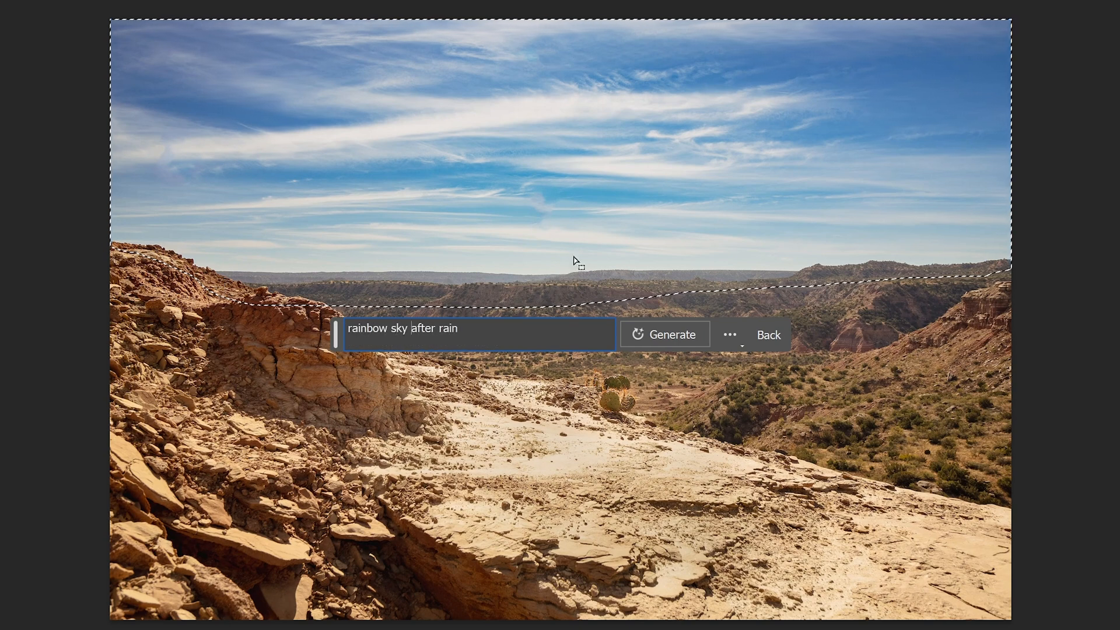
click(664, 335)
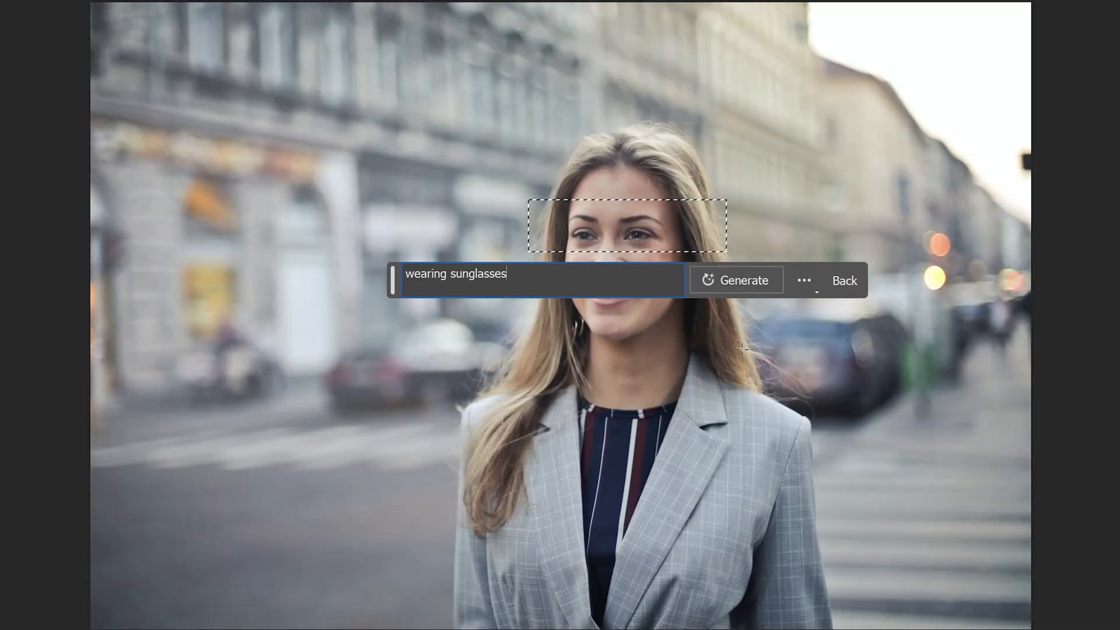
Generate sunglasses over the woman's eyes and view the next variation.
click(736, 280)
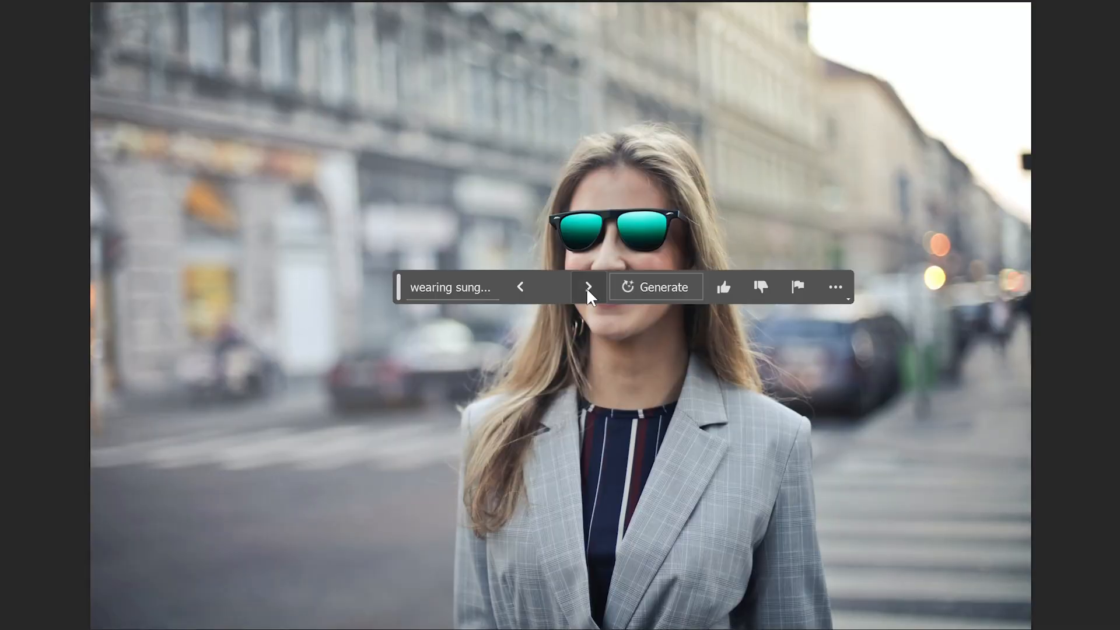
click(654, 287)
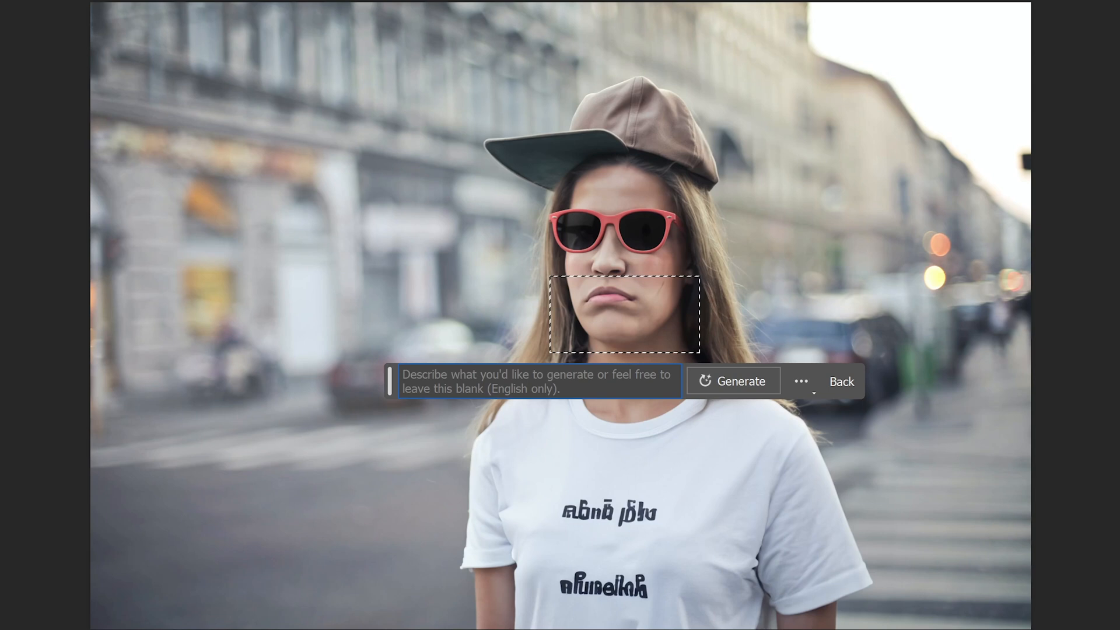
Generate a 'smile' over the selected pouting mouth.
text(smile)
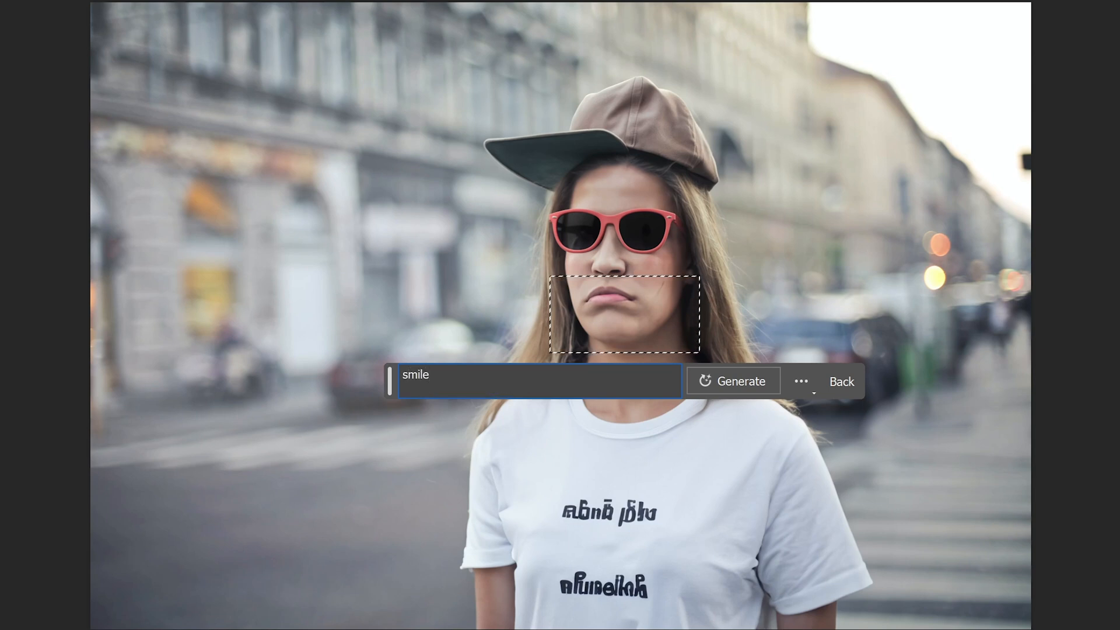
click(732, 380)
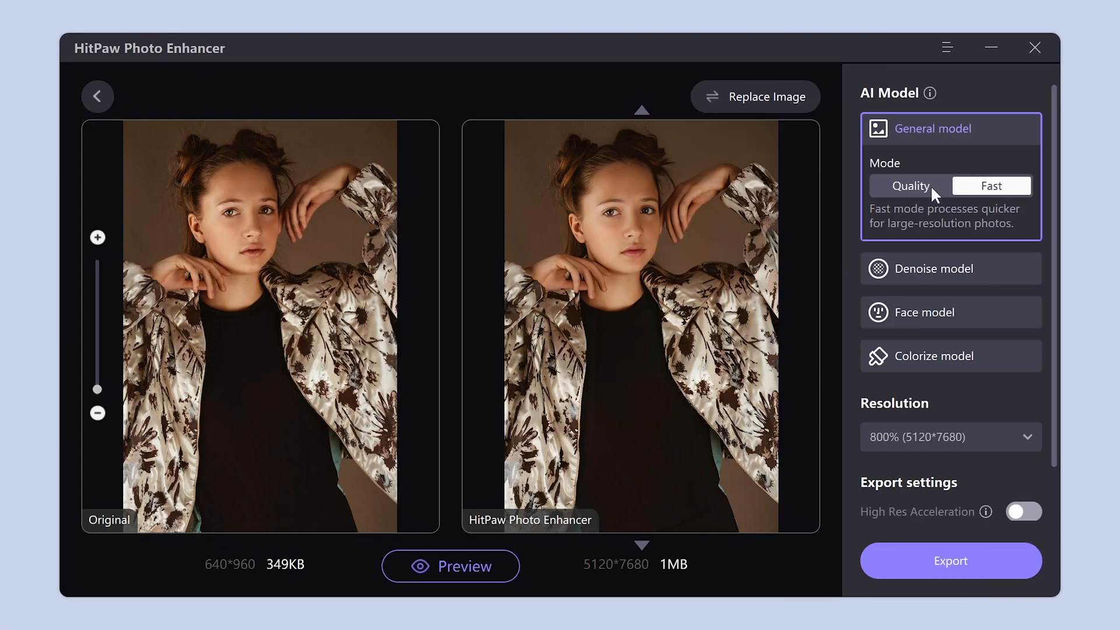
Switch the General model to Quality mode at 800% and zoom the preview to compare.
click(909, 185)
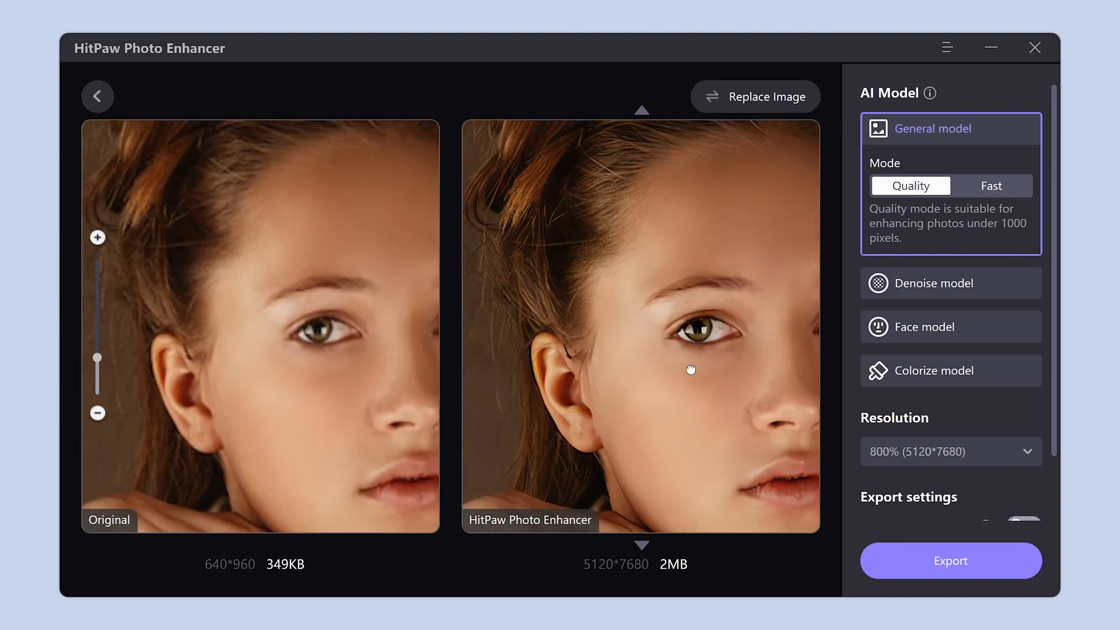
click(950, 326)
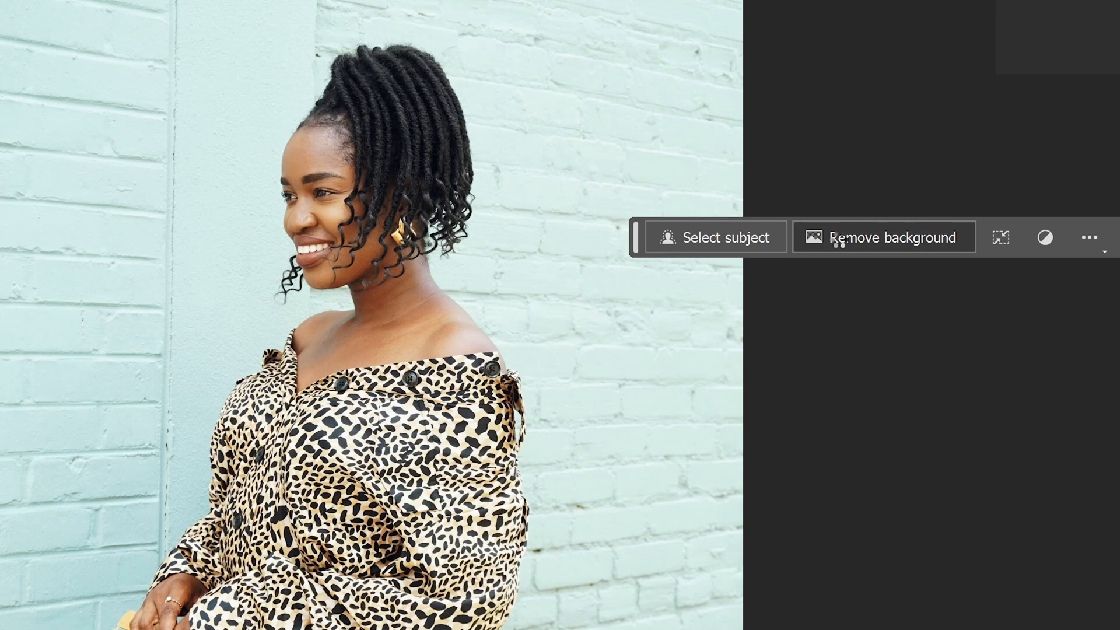
Remove the brick-wall background behind the woman via the Contextual Task Bar.
click(884, 237)
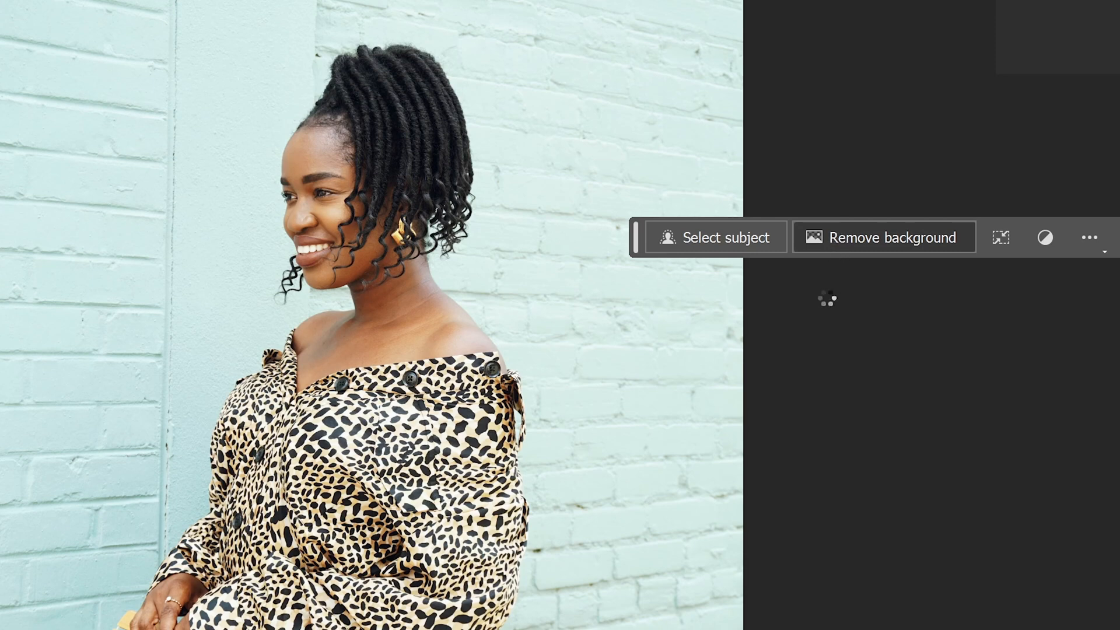
click(883, 237)
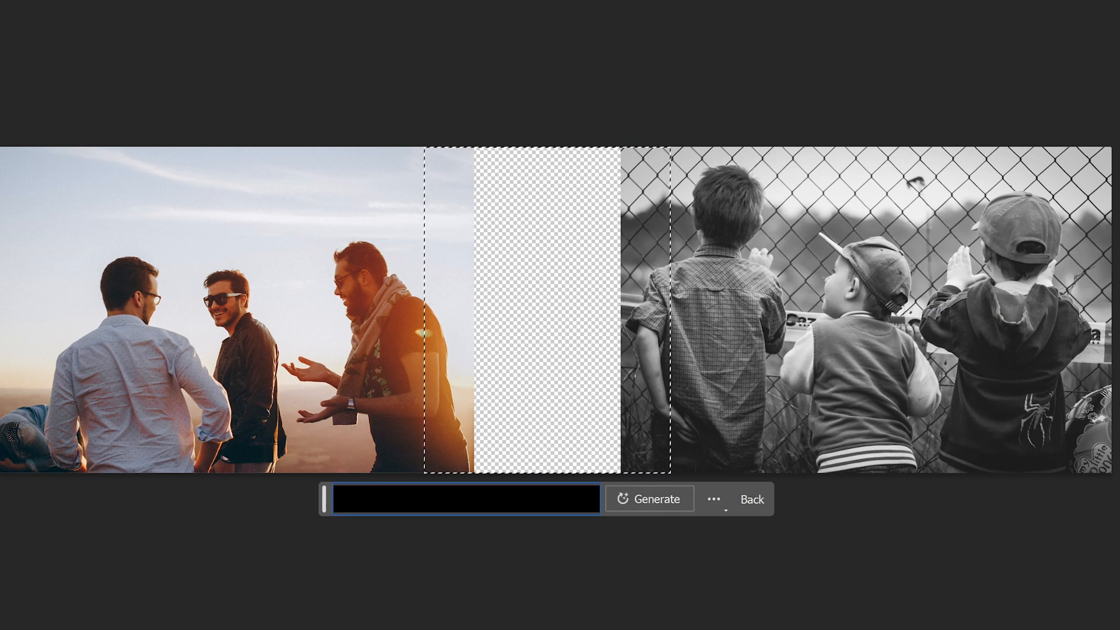
Generate blank-prompt content in the selected gap to blend the two photos.
click(647, 498)
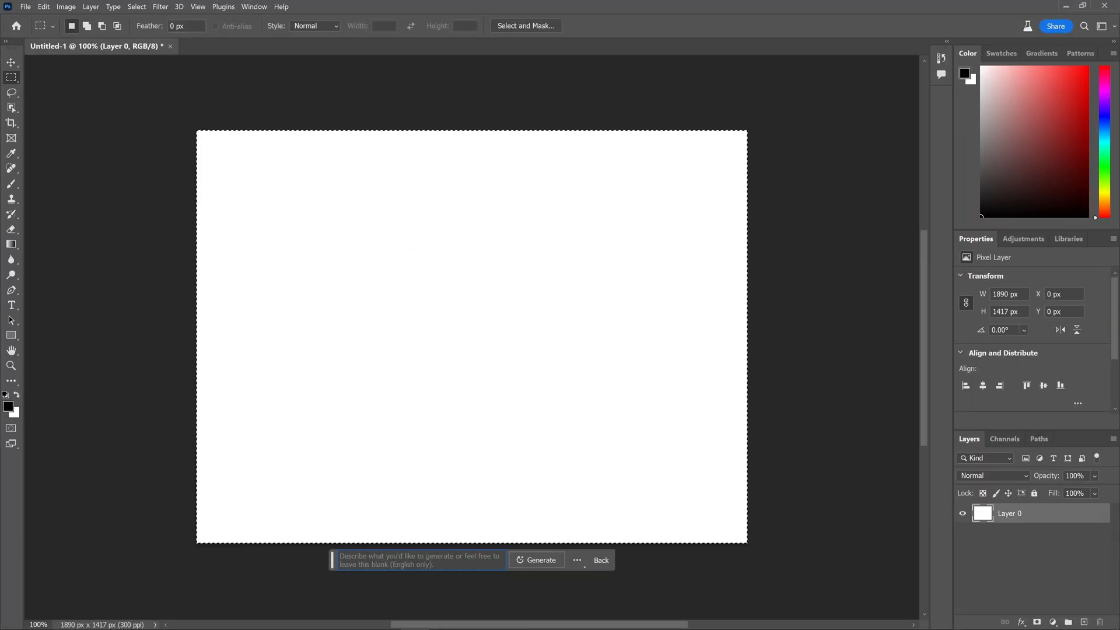
Generate 'a cat lying on a sofa' over the whole blank canvas and view another variation.
text(a)
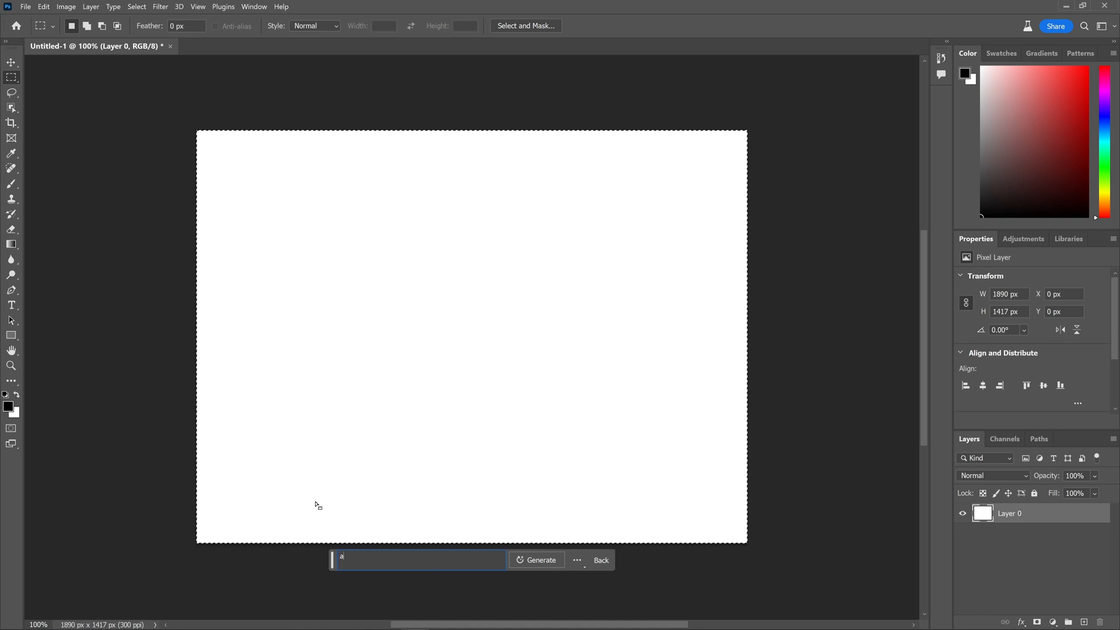
text(cat)
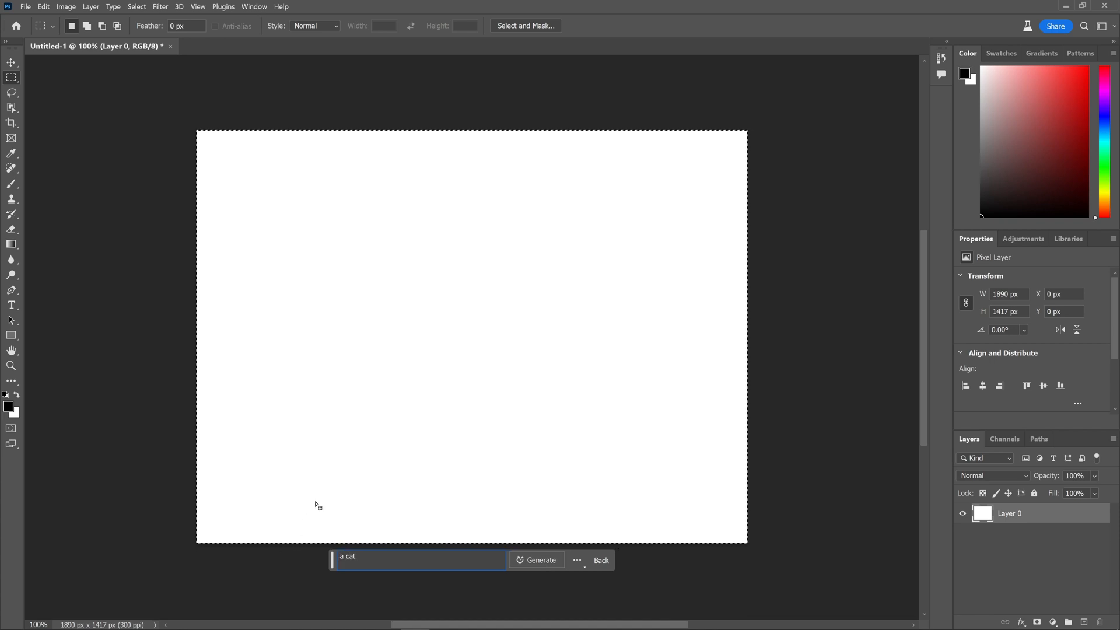
text(lyin on a so)
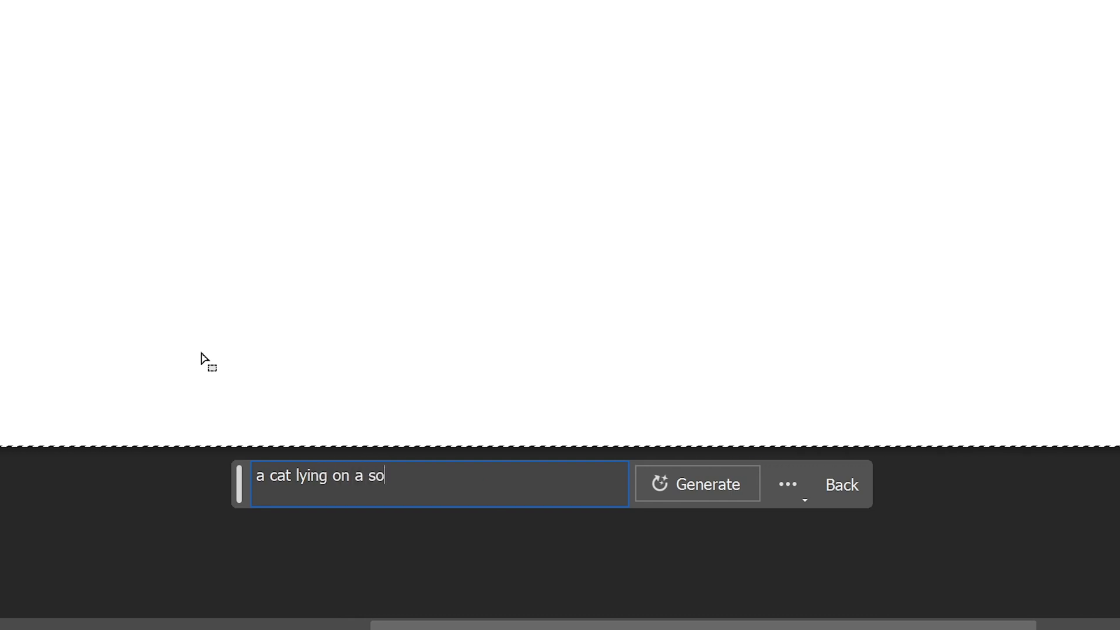
click(696, 484)
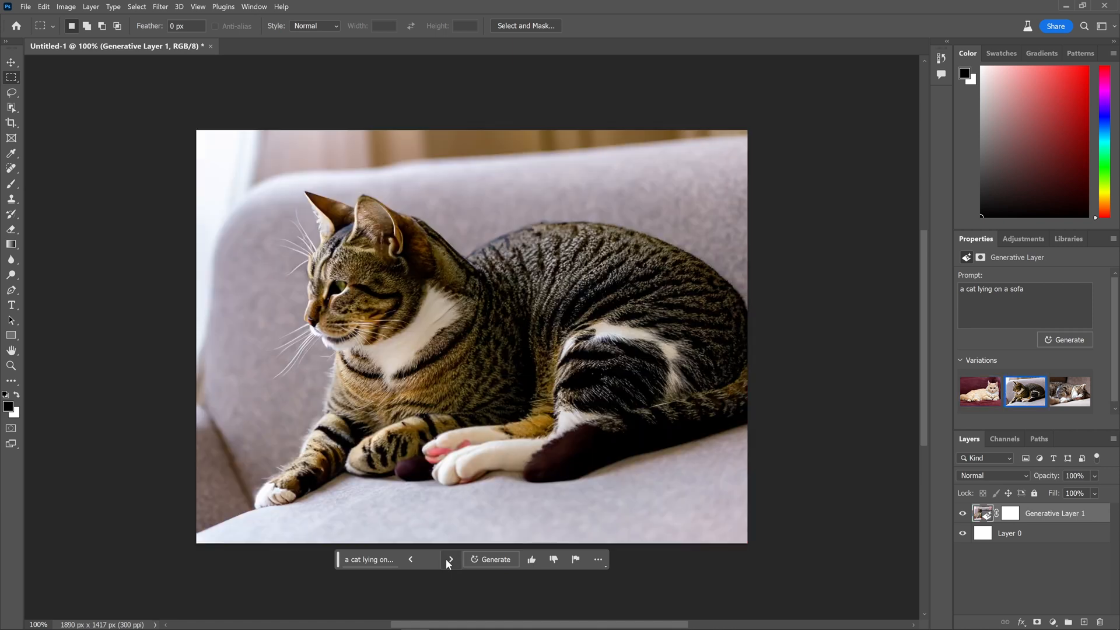
click(1069, 391)
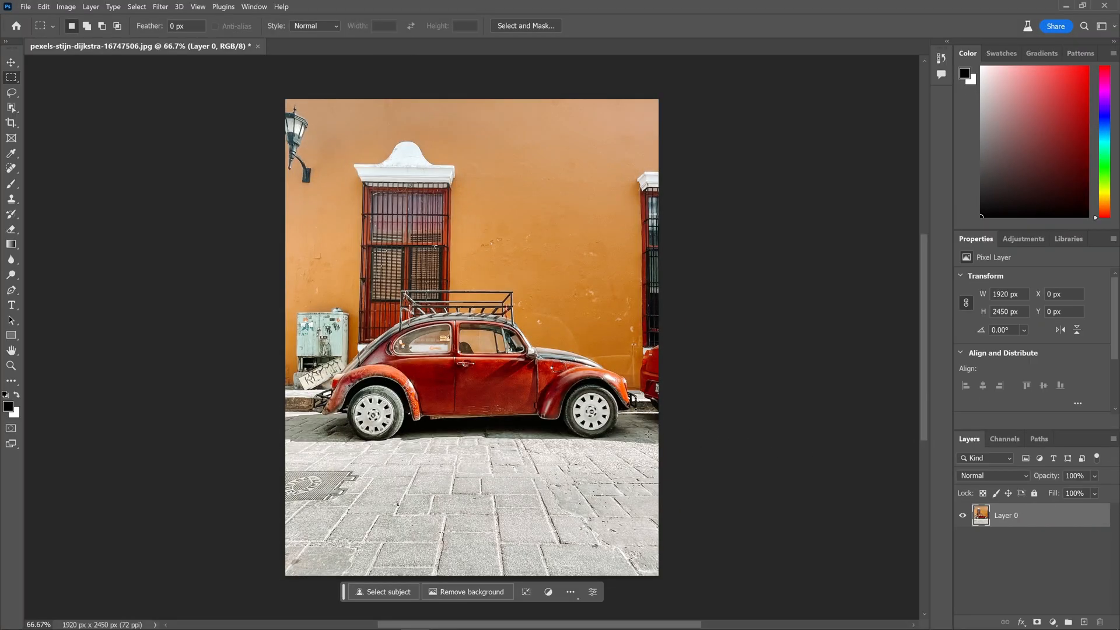
click(66, 7)
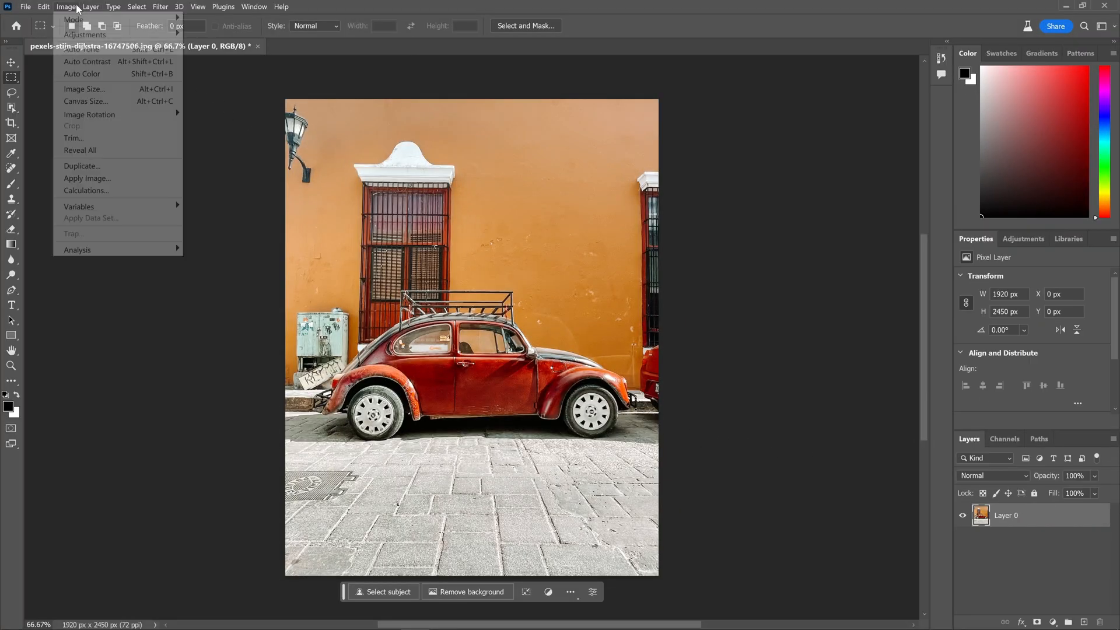
click(84, 89)
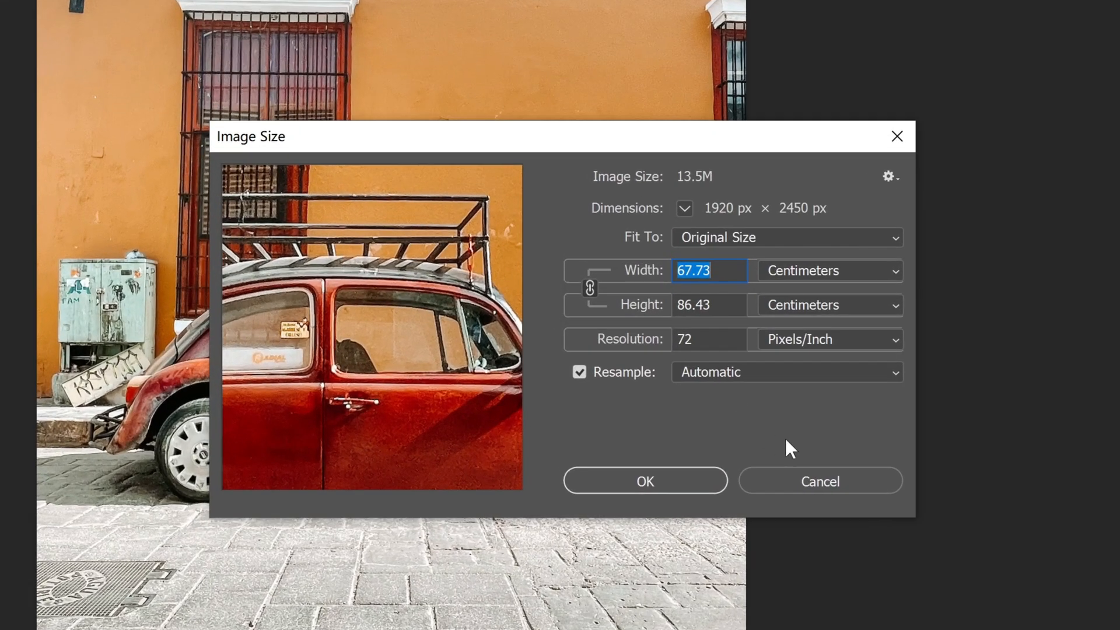
mouse_move(706, 210)
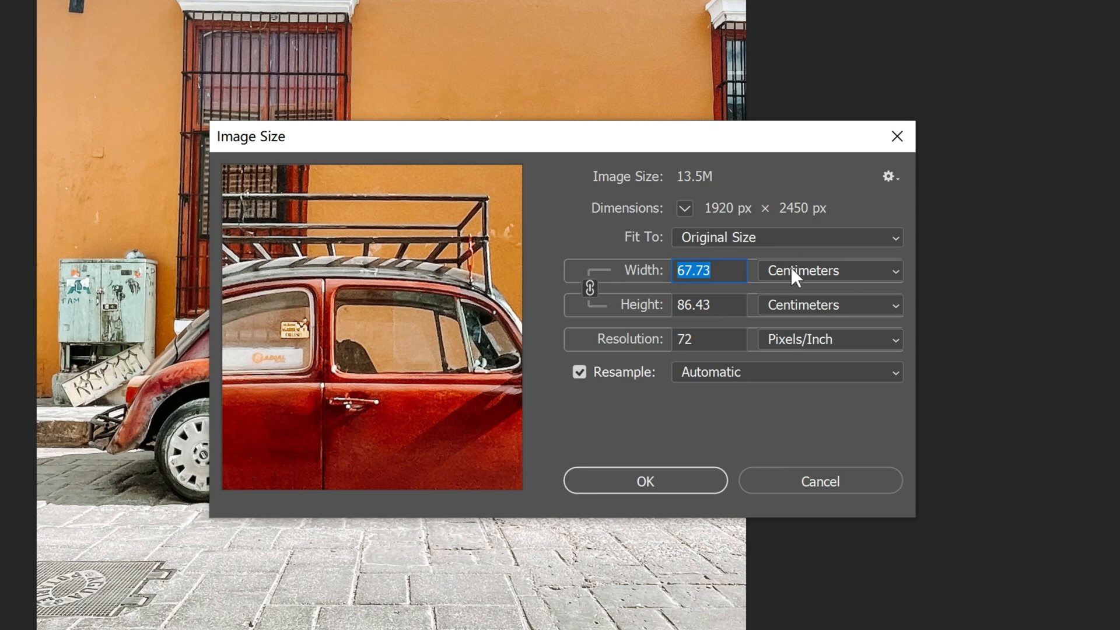
mouse_move(816, 415)
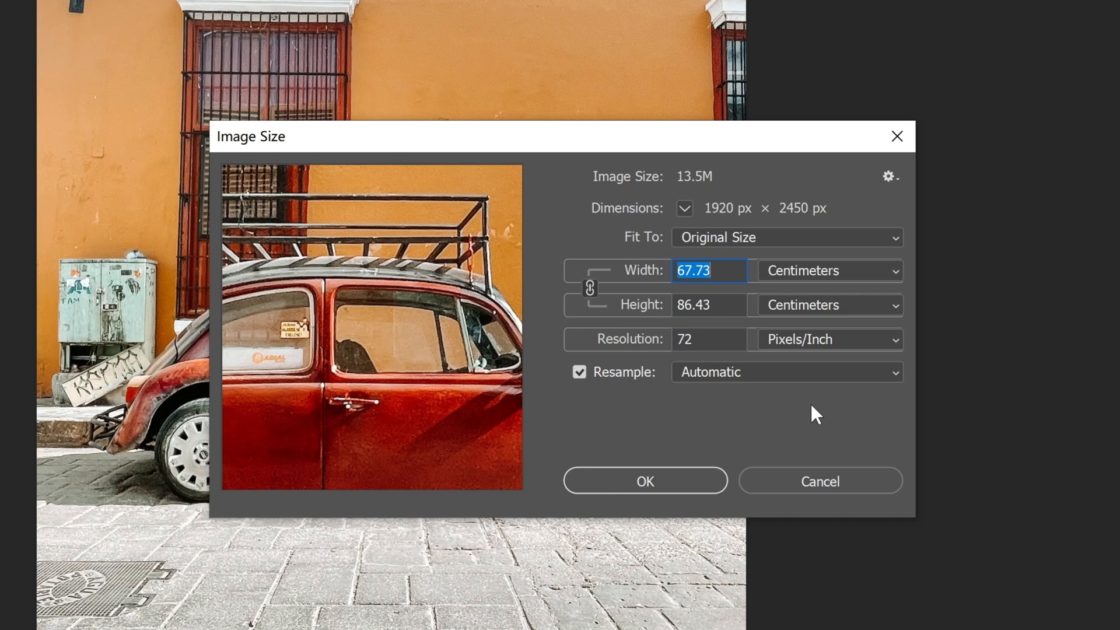
mouse_move(801, 488)
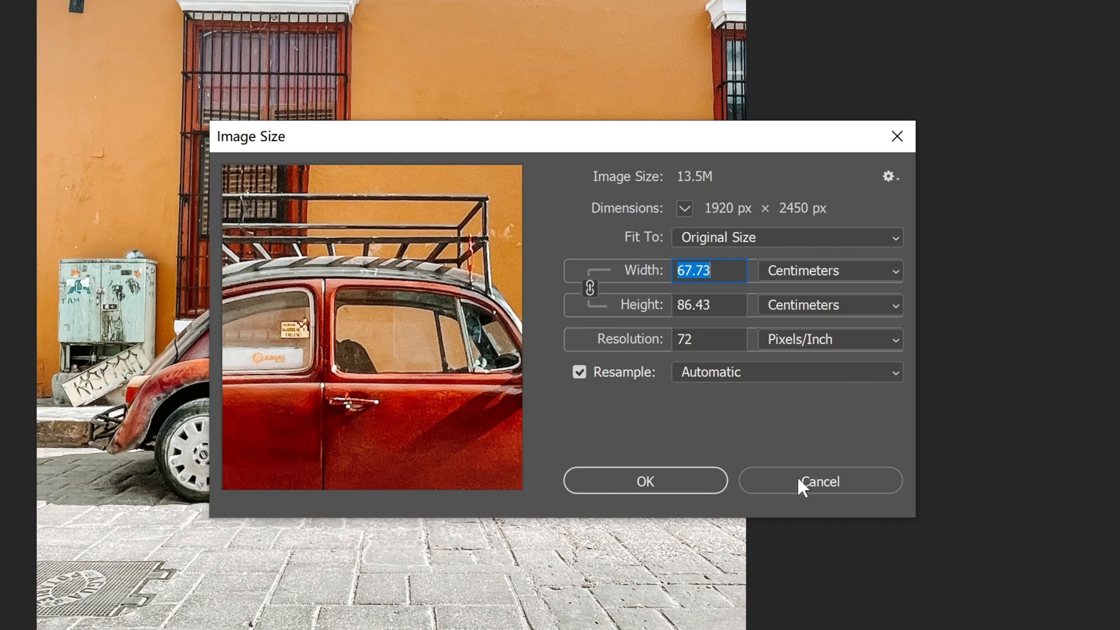
click(820, 480)
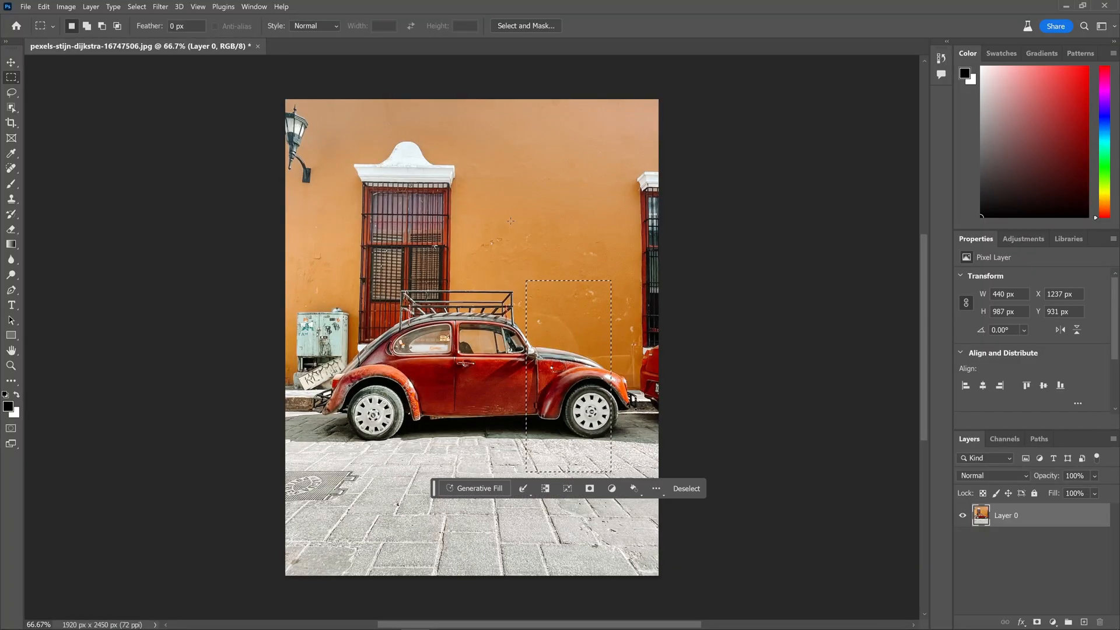
Generate 'a man standing next to the car' in the selection beside the red car.
click(478, 488)
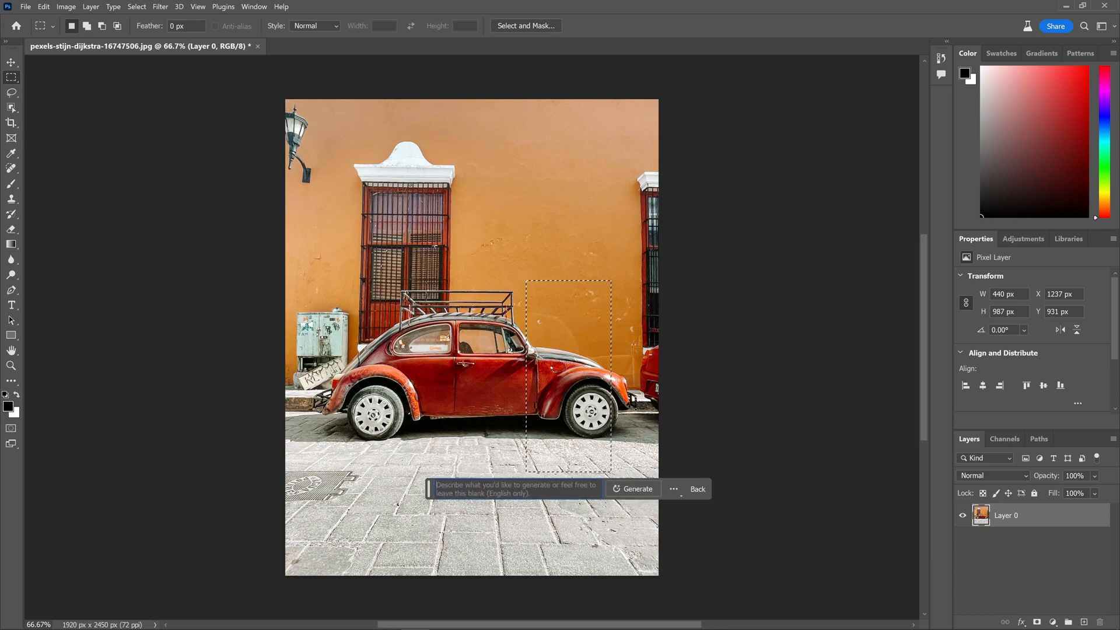
text(a man s)
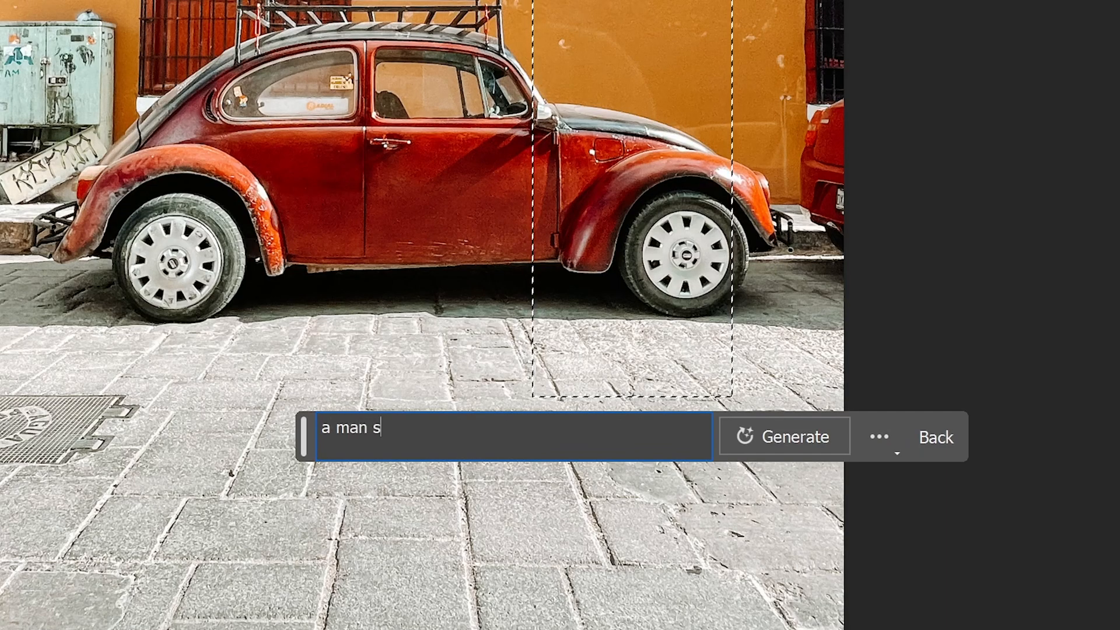
text(tanding)
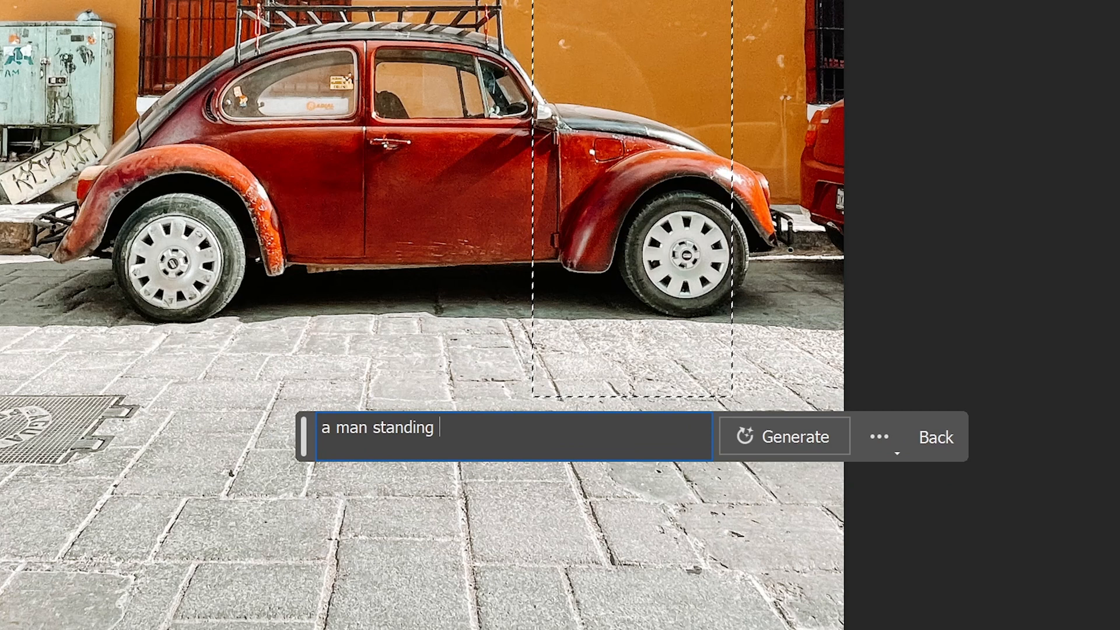
text(next)
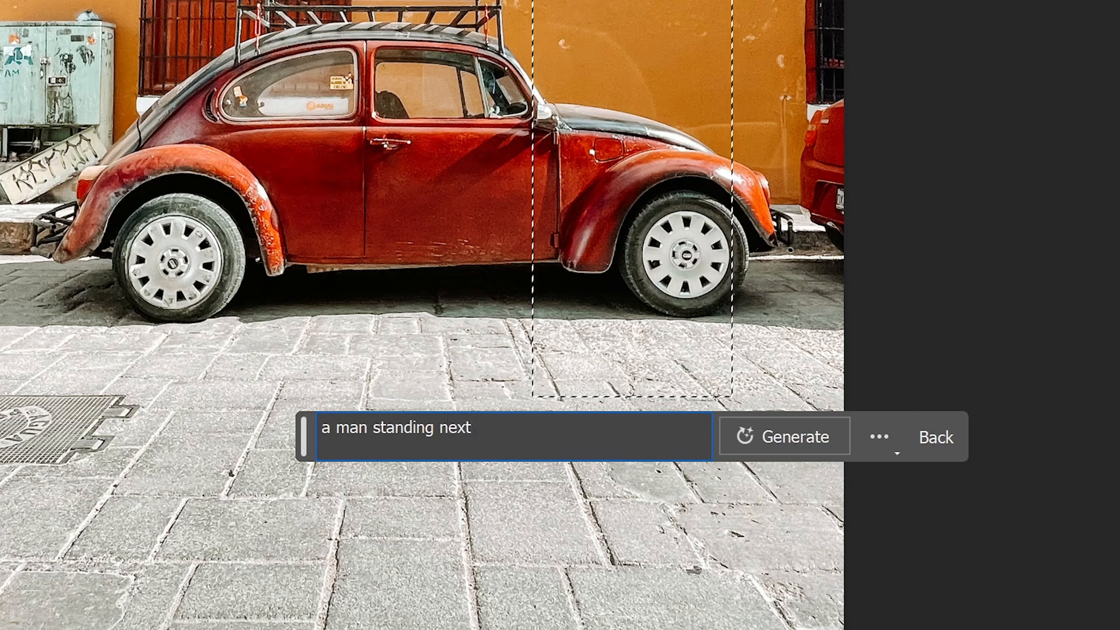
text(to the)
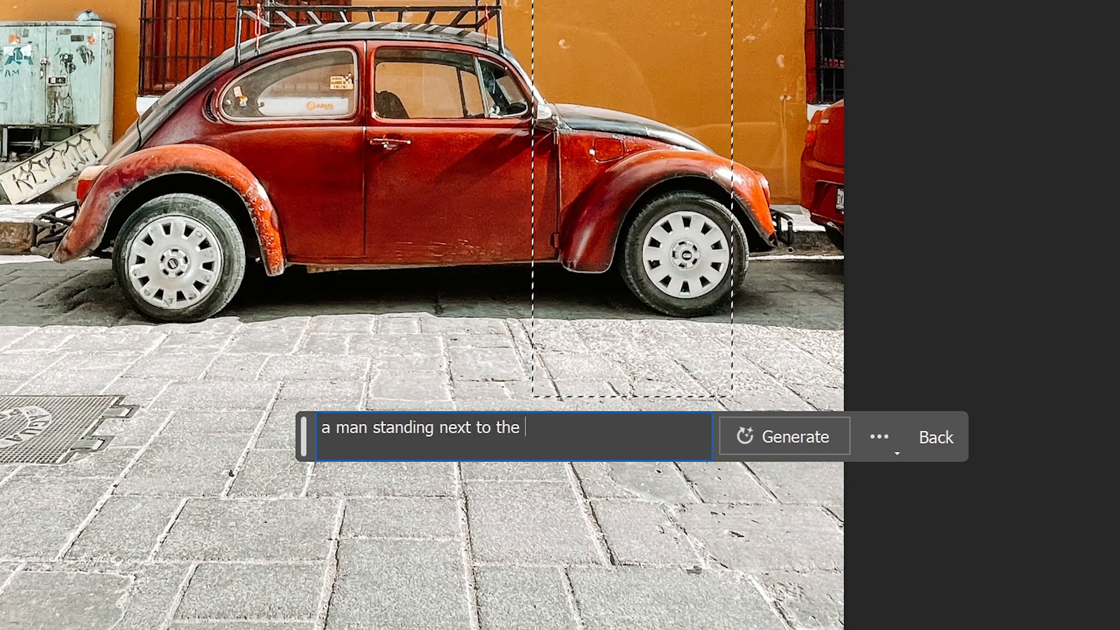
text(car)
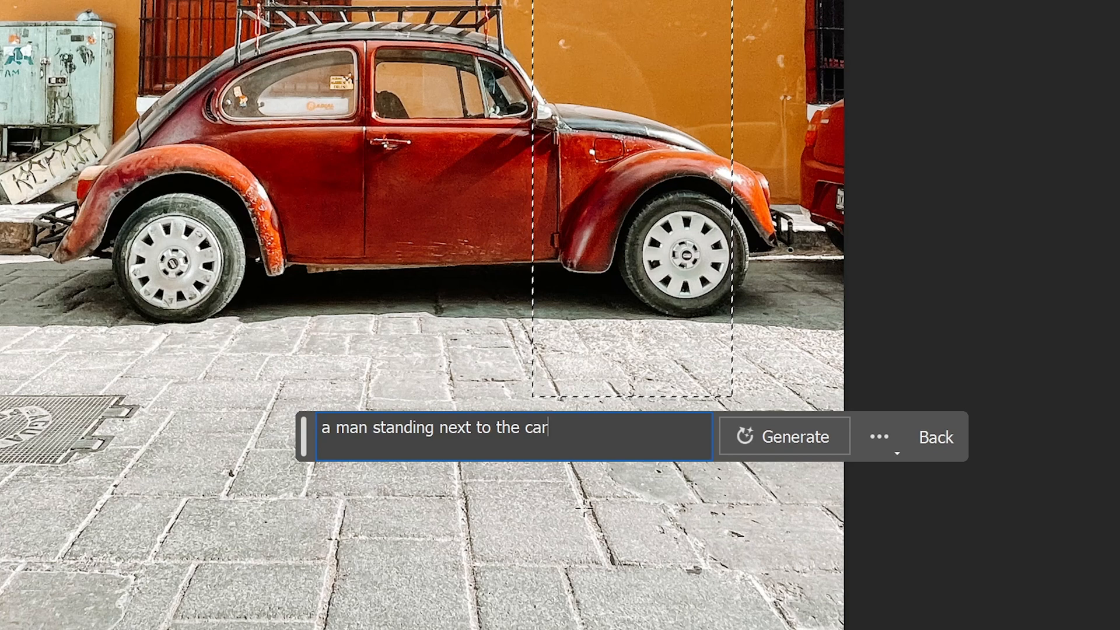
click(784, 436)
text(a brand new coffe)
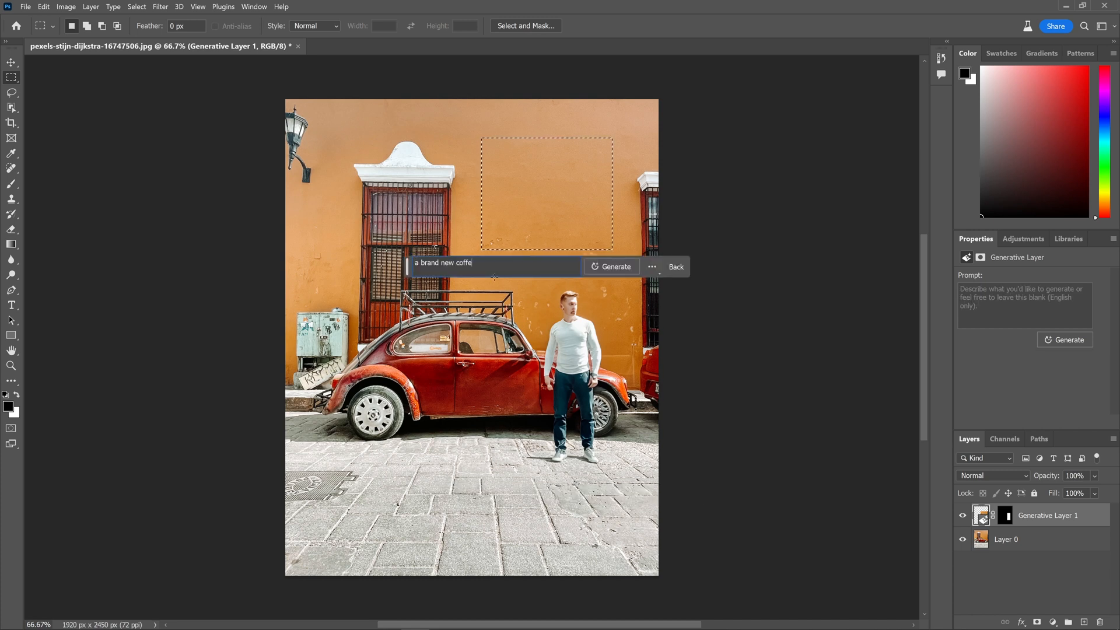
Generate a coffee sign on the orange wall, then regenerate the area near the man's head.
click(610, 266)
text(a)
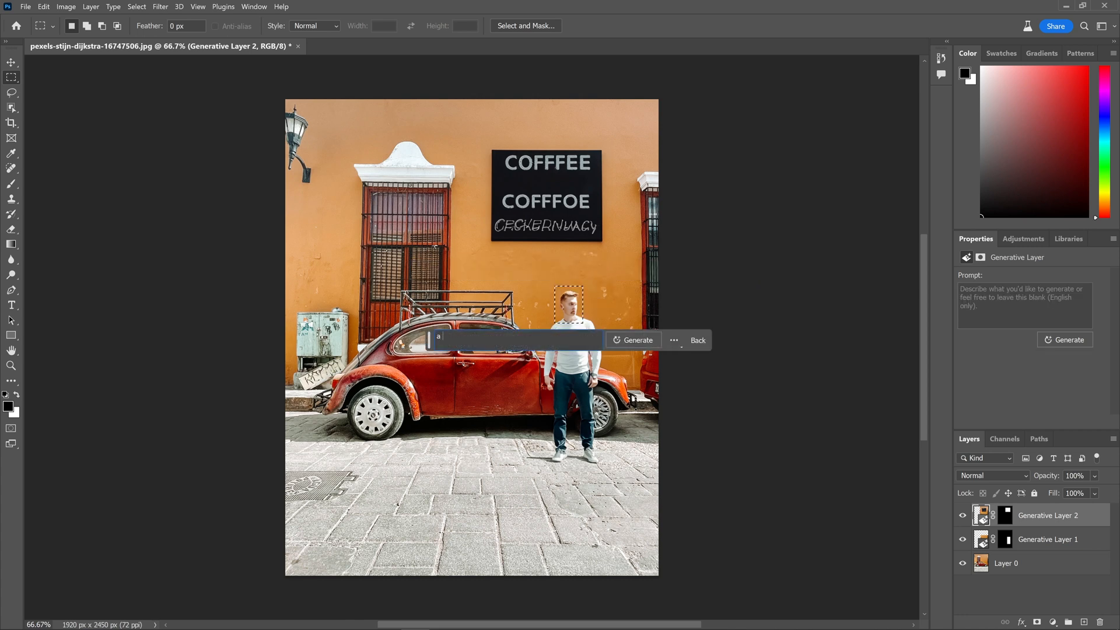
click(632, 340)
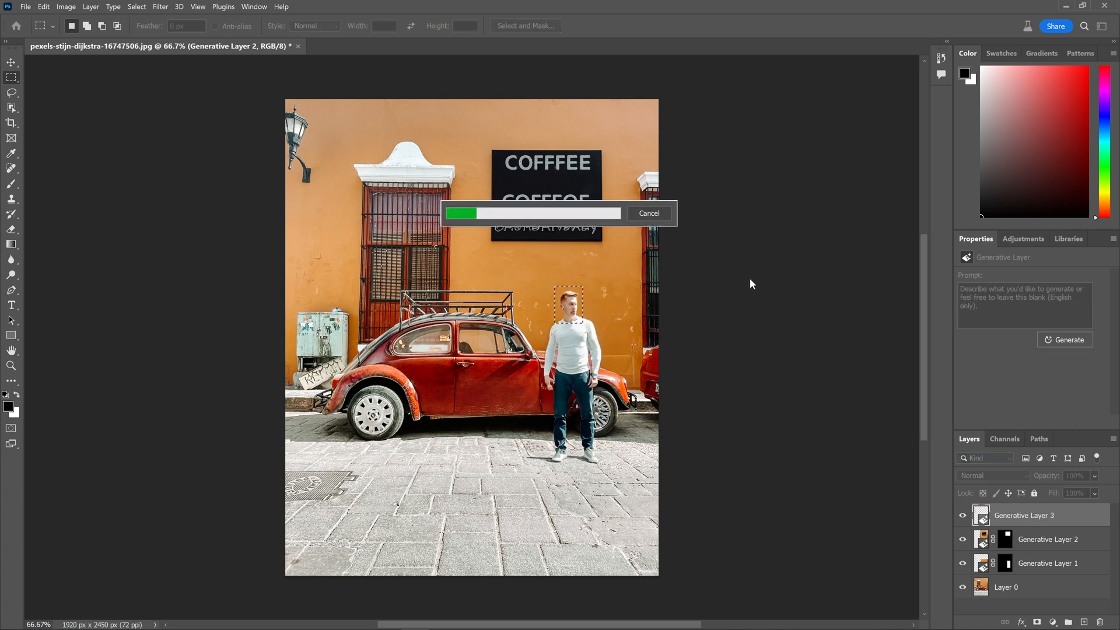